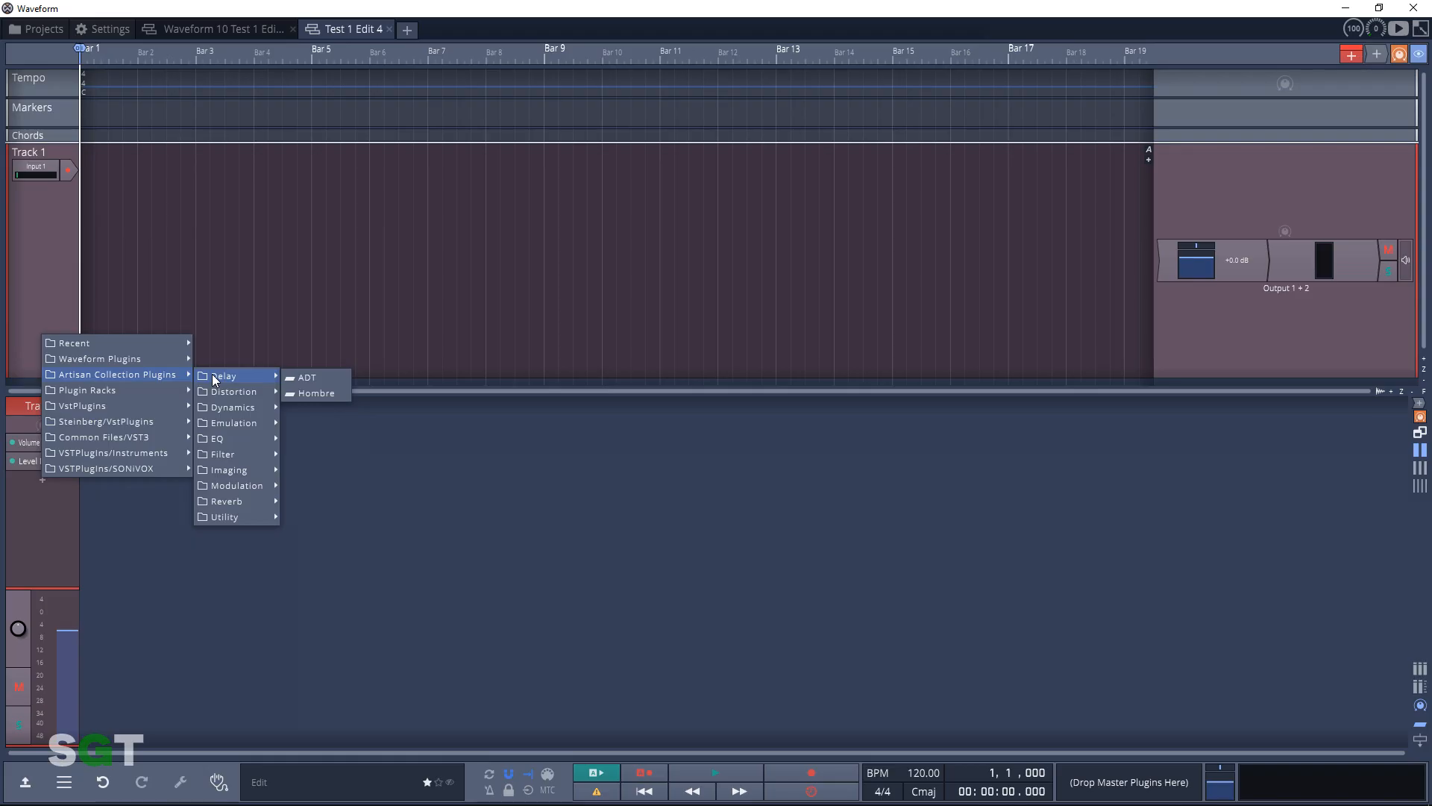
# Load the ADT delay plugin onto Track 1 and move its window aside
pyautogui.click(307, 375)
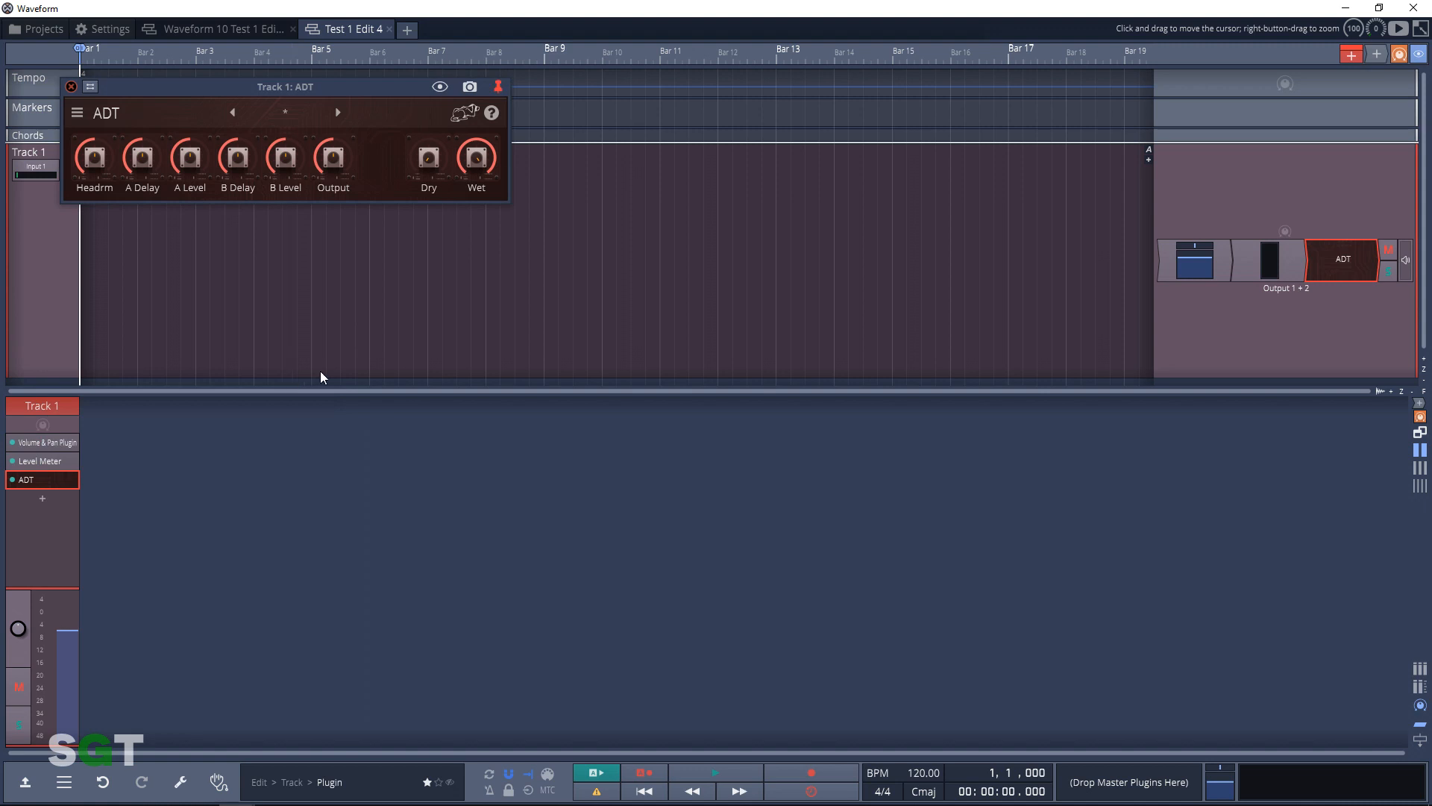
pyautogui.moveTo(284, 87); pyautogui.dragTo(546, 222)
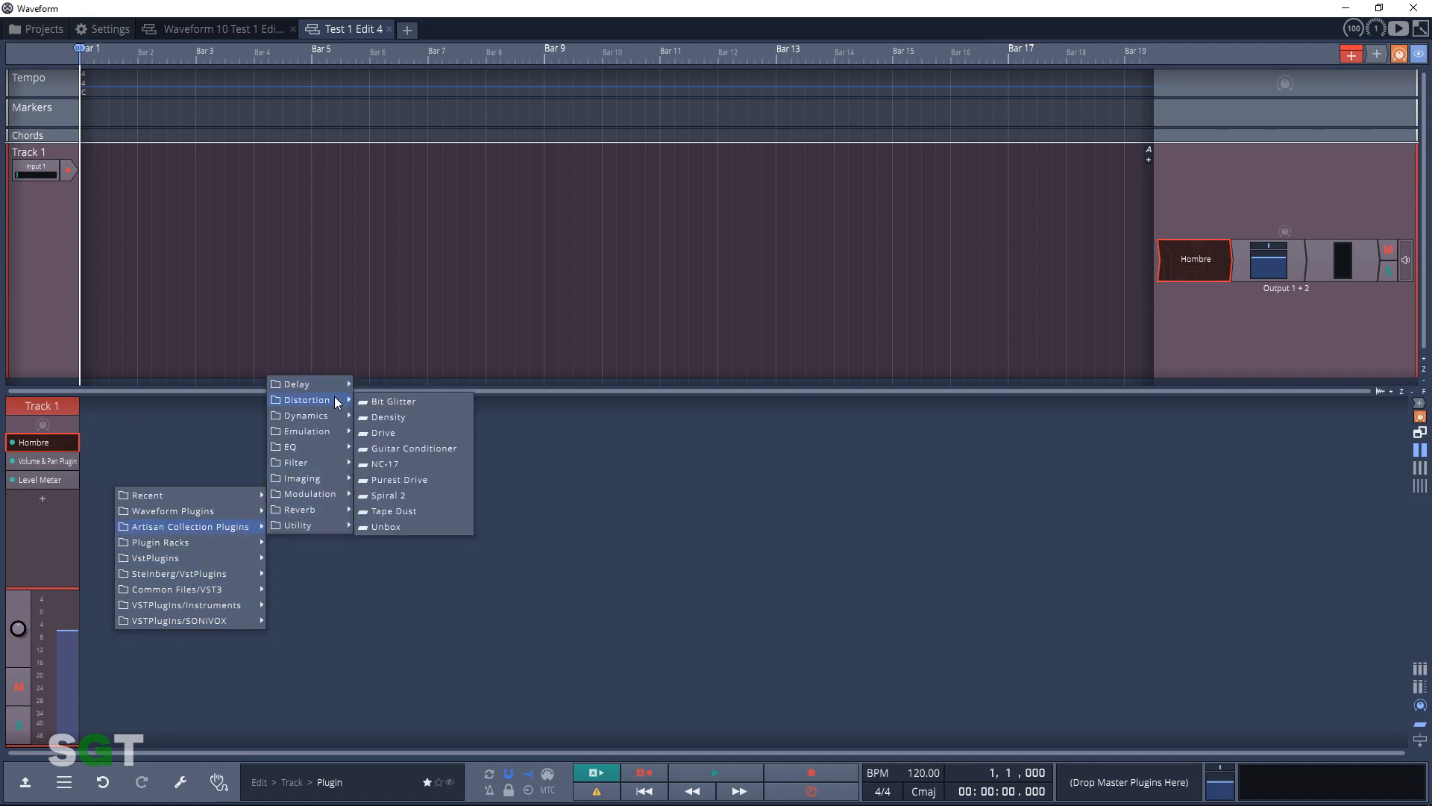
# Cycle Track 1 through Bit Glitter, Density and Drive, ending on Guitar Conditioner
pyautogui.click(391, 402)
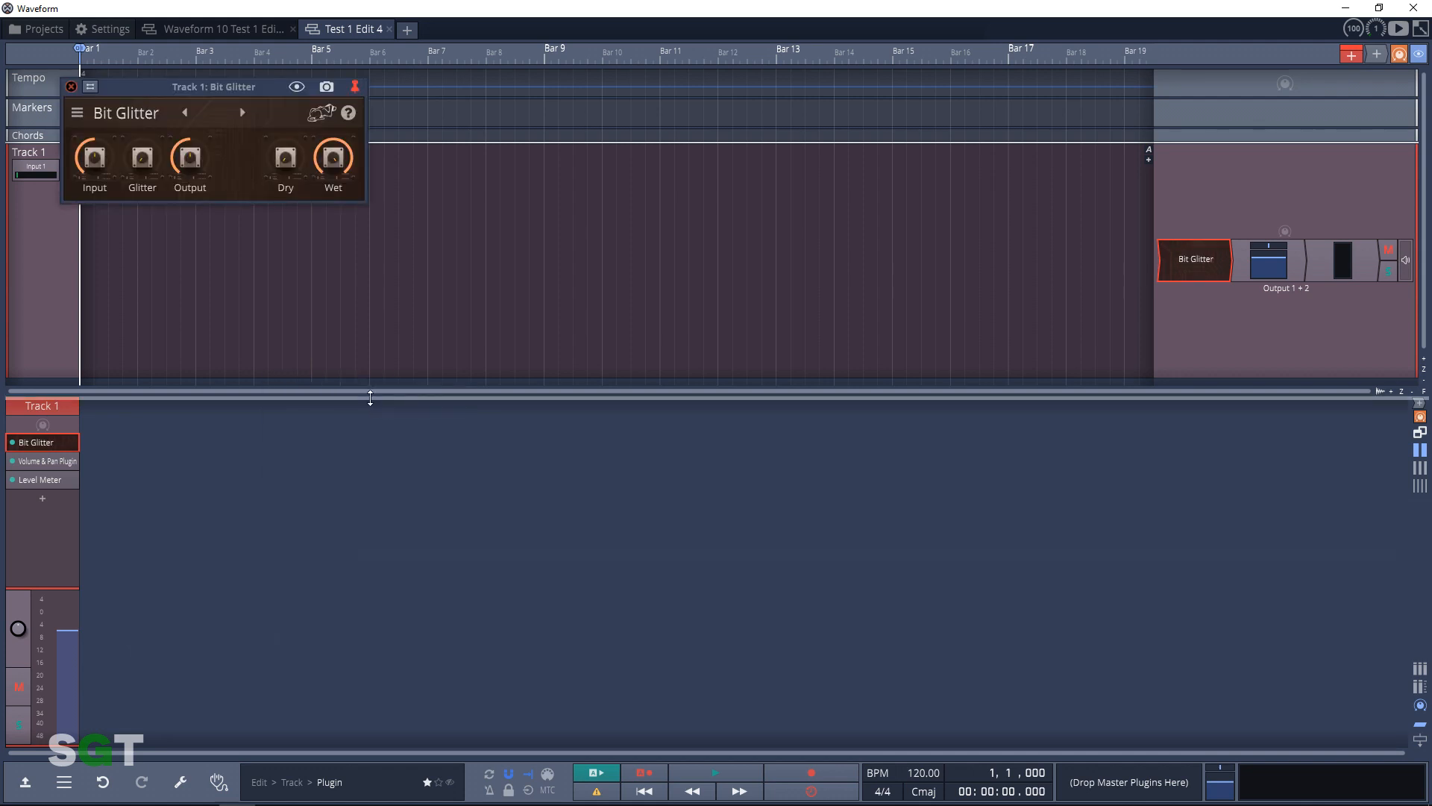
pyautogui.moveTo(213, 86); pyautogui.dragTo(507, 239)
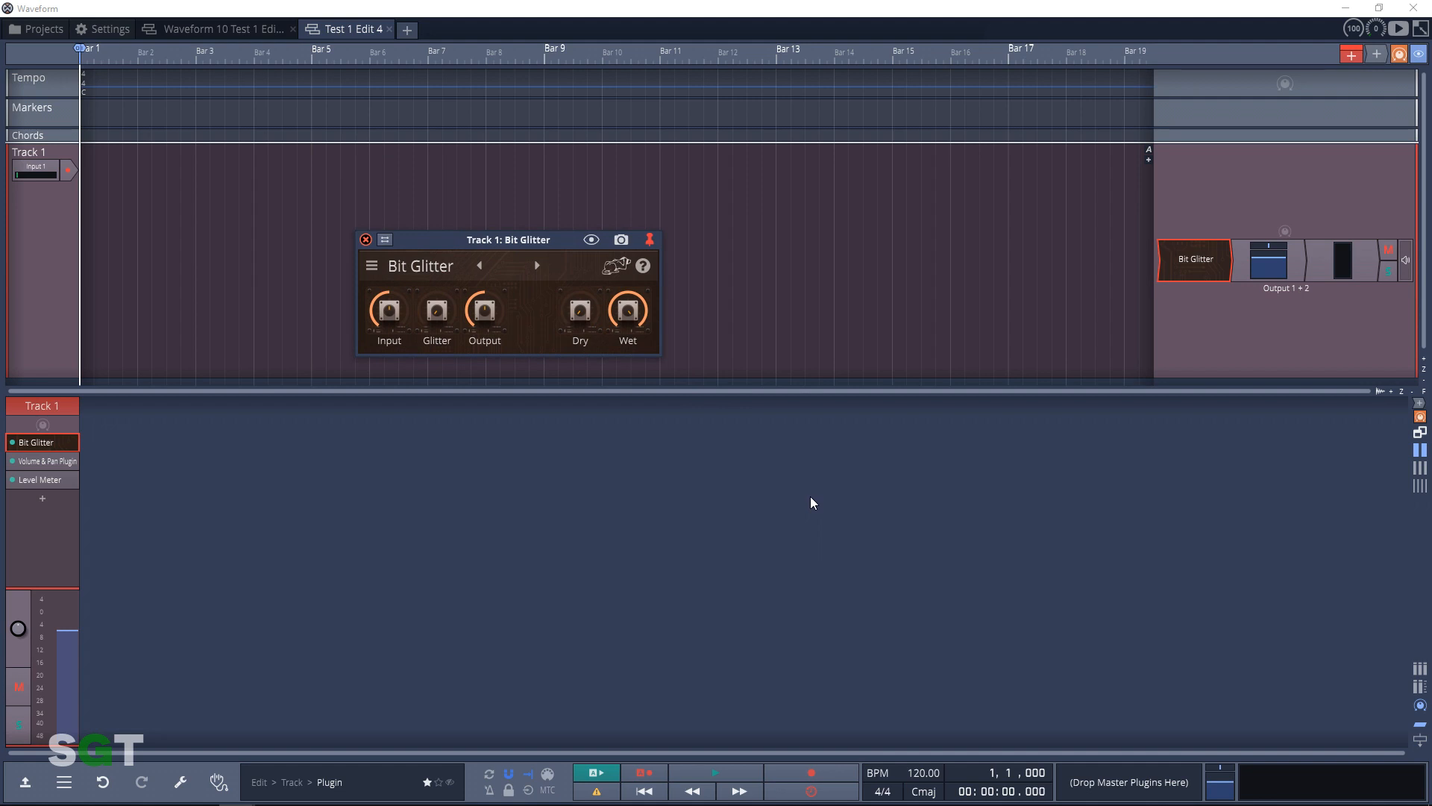
pyautogui.click(537, 265)
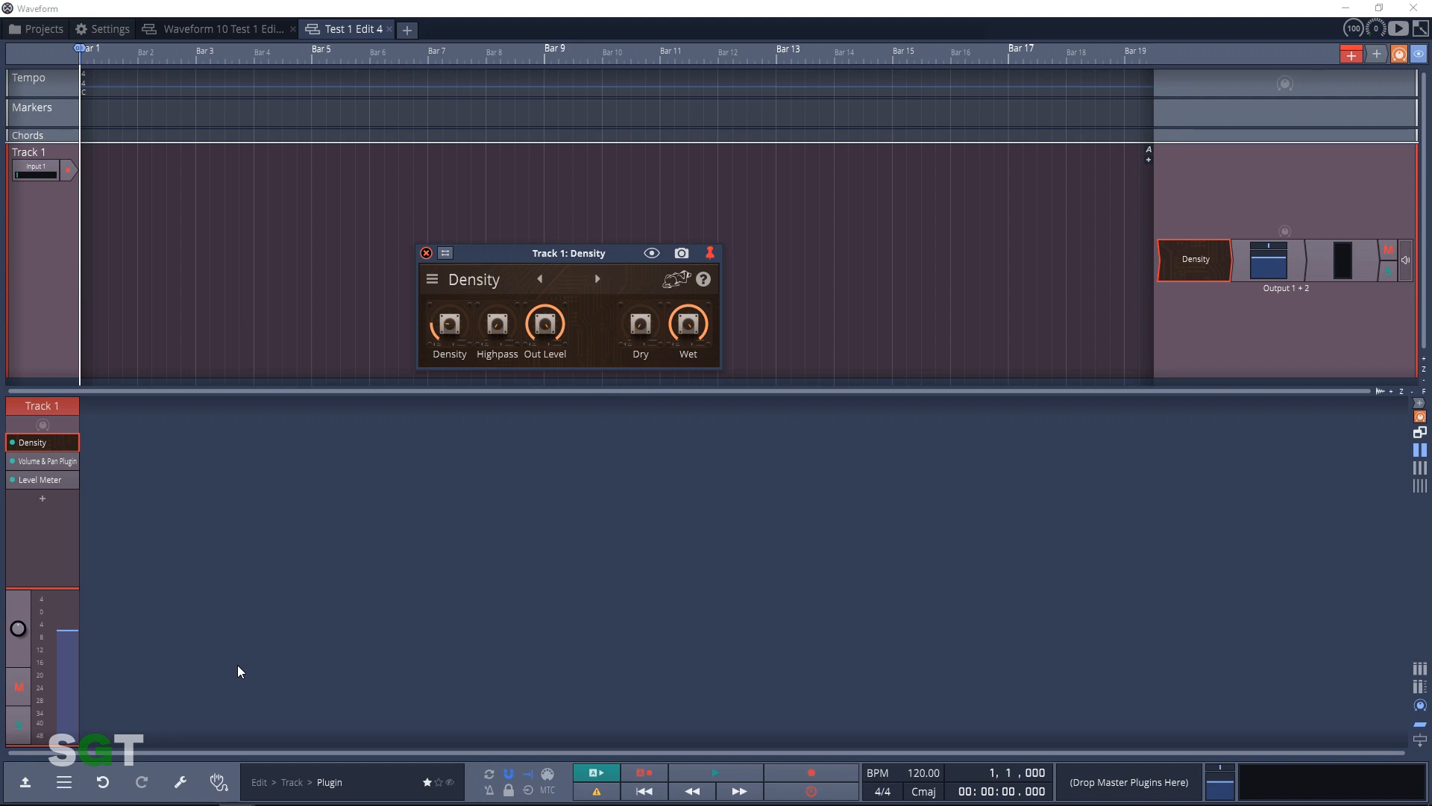
pyautogui.click(596, 279)
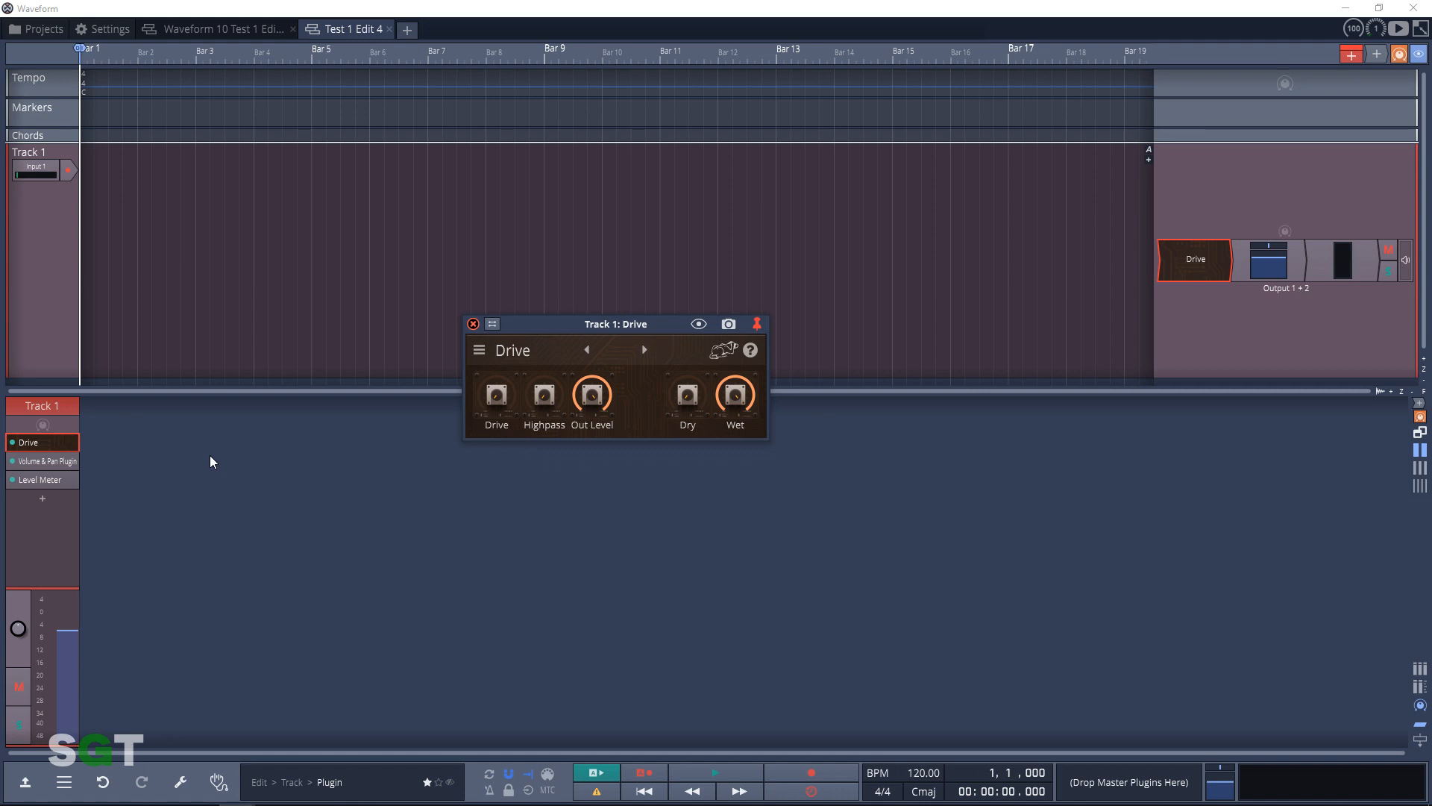
pyautogui.click(645, 349)
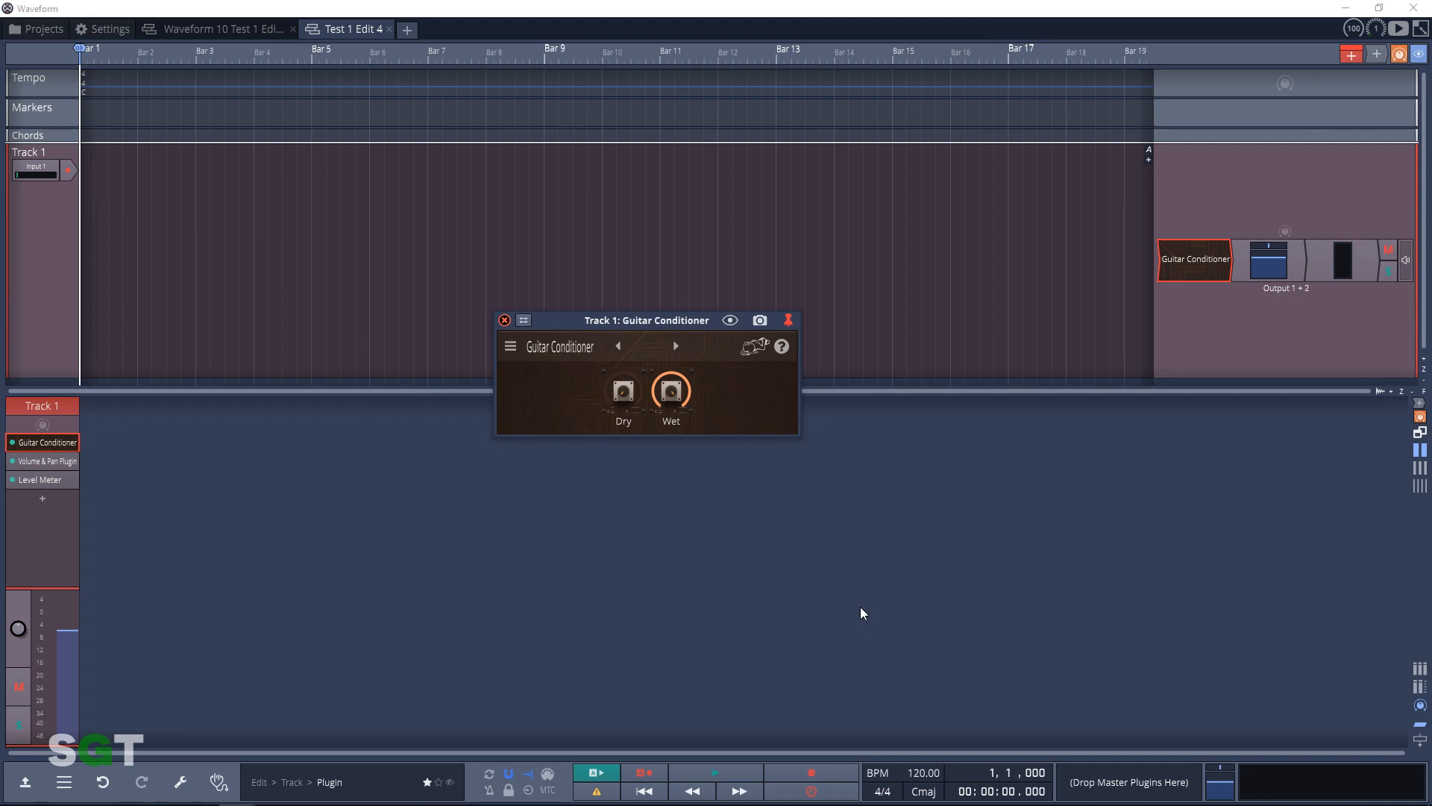
# Swap Track 1's distortion plugin through NC-17 and Purest Drive to the next one
pyautogui.click(675, 345)
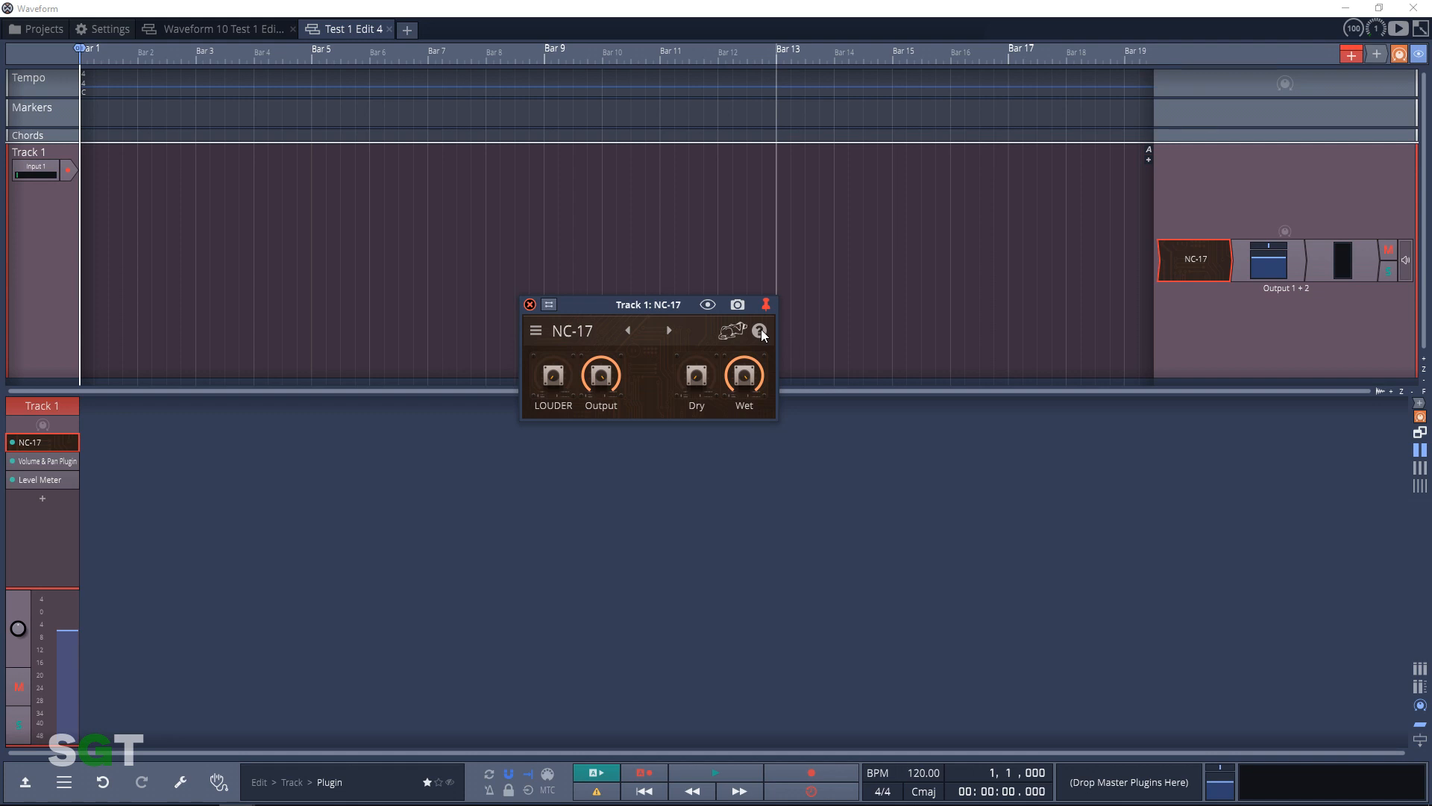
pyautogui.click(670, 330)
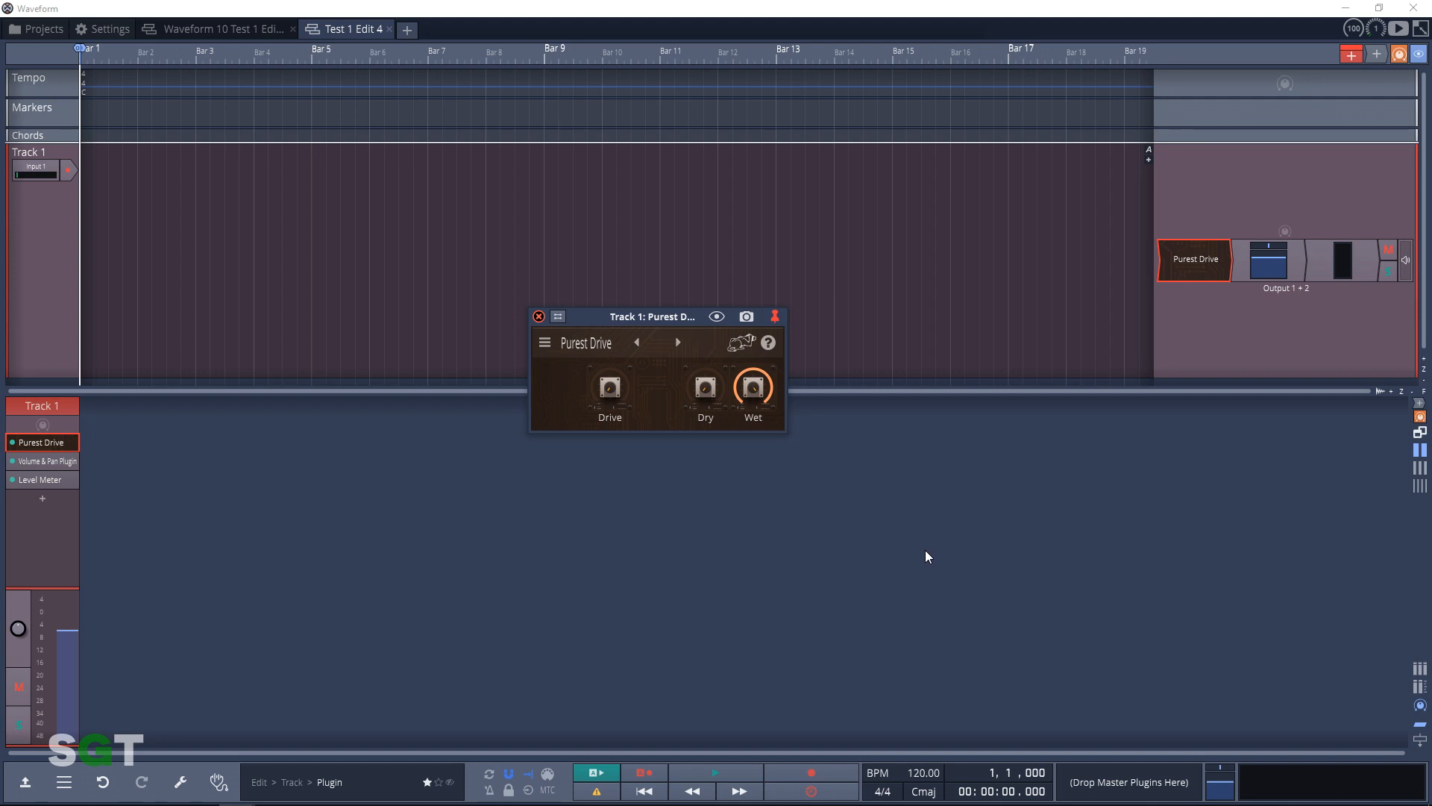
pyautogui.click(677, 342)
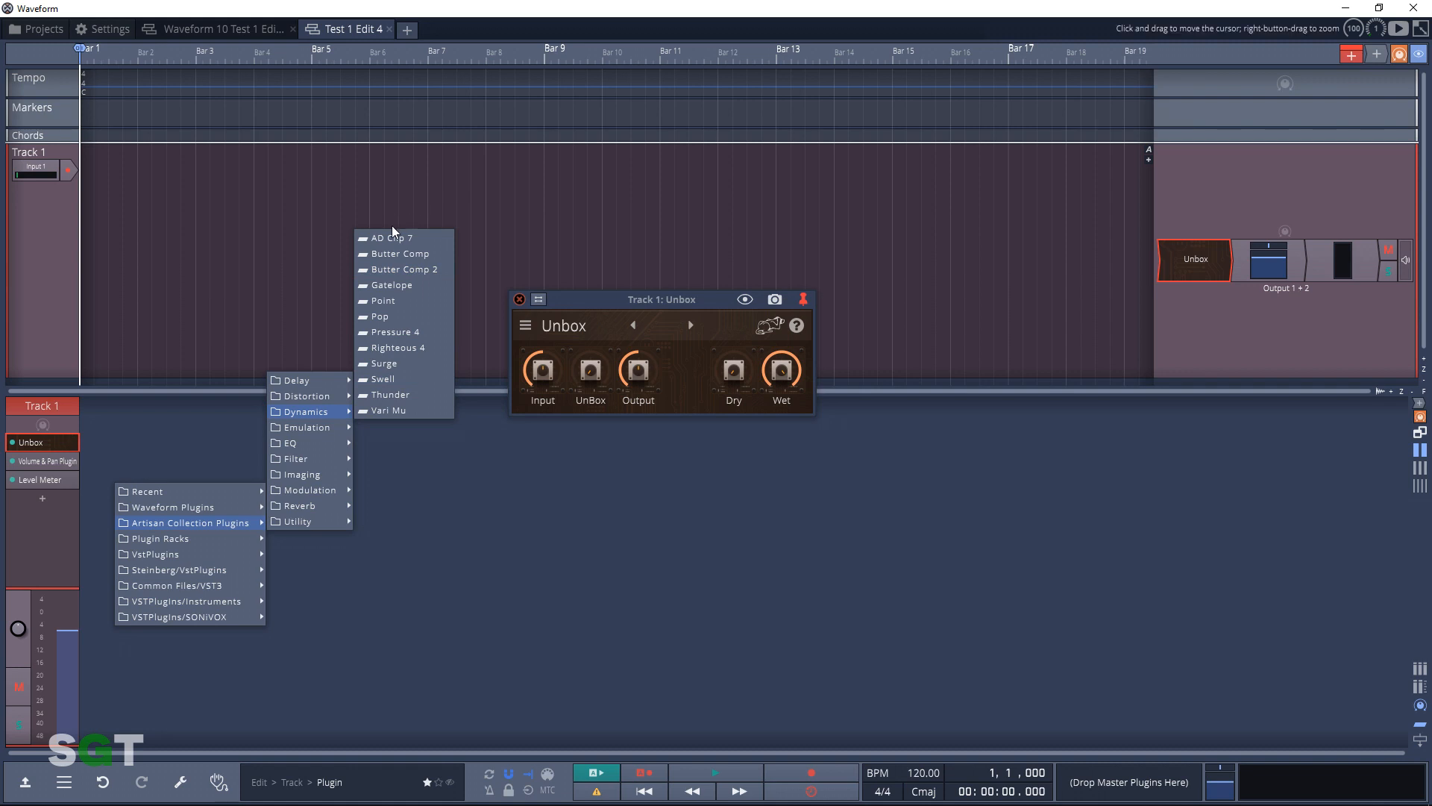
# Load the first dynamics plugin, then Butter Comp 2, Gatelope, Point and Pop in turn
pyautogui.click(389, 237)
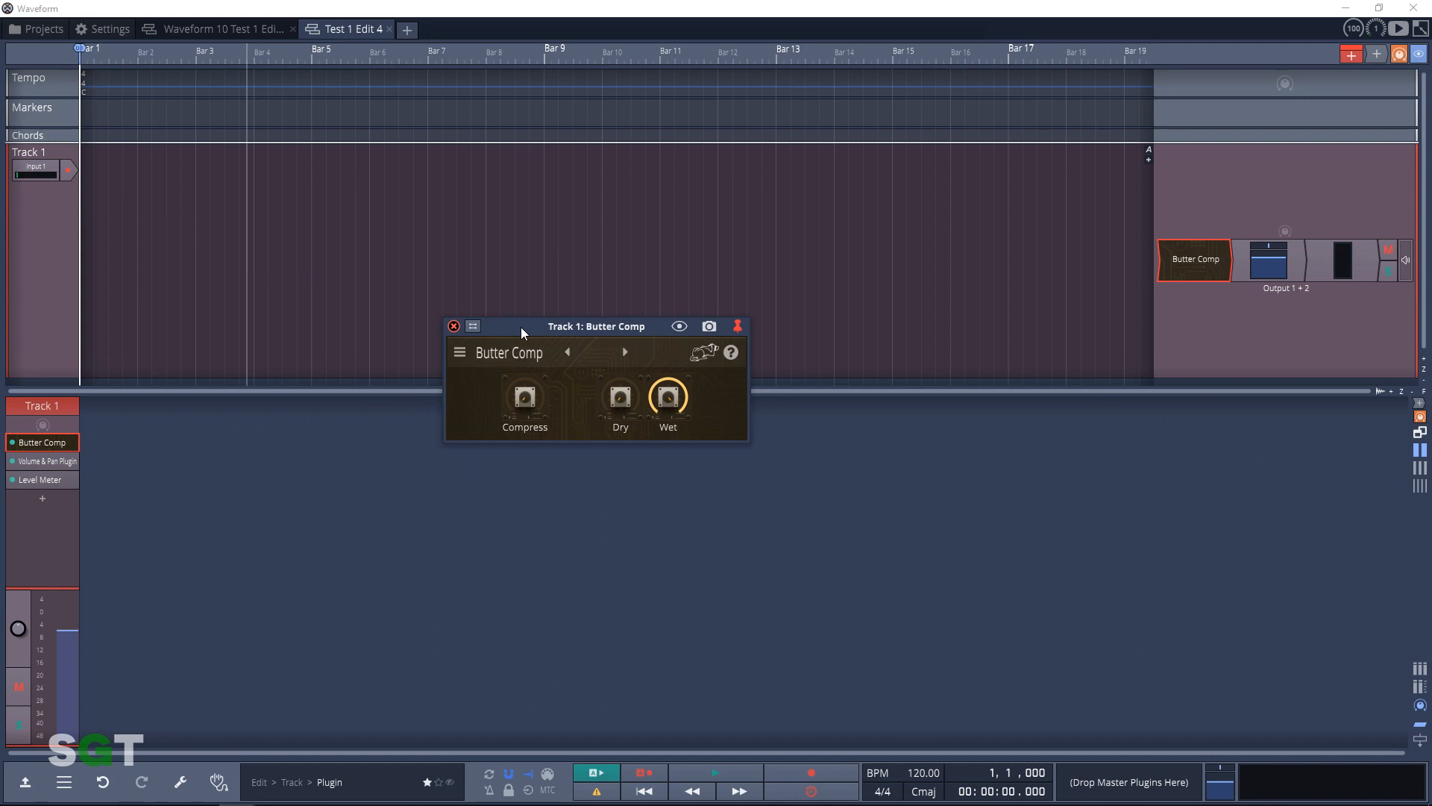
pyautogui.click(624, 352)
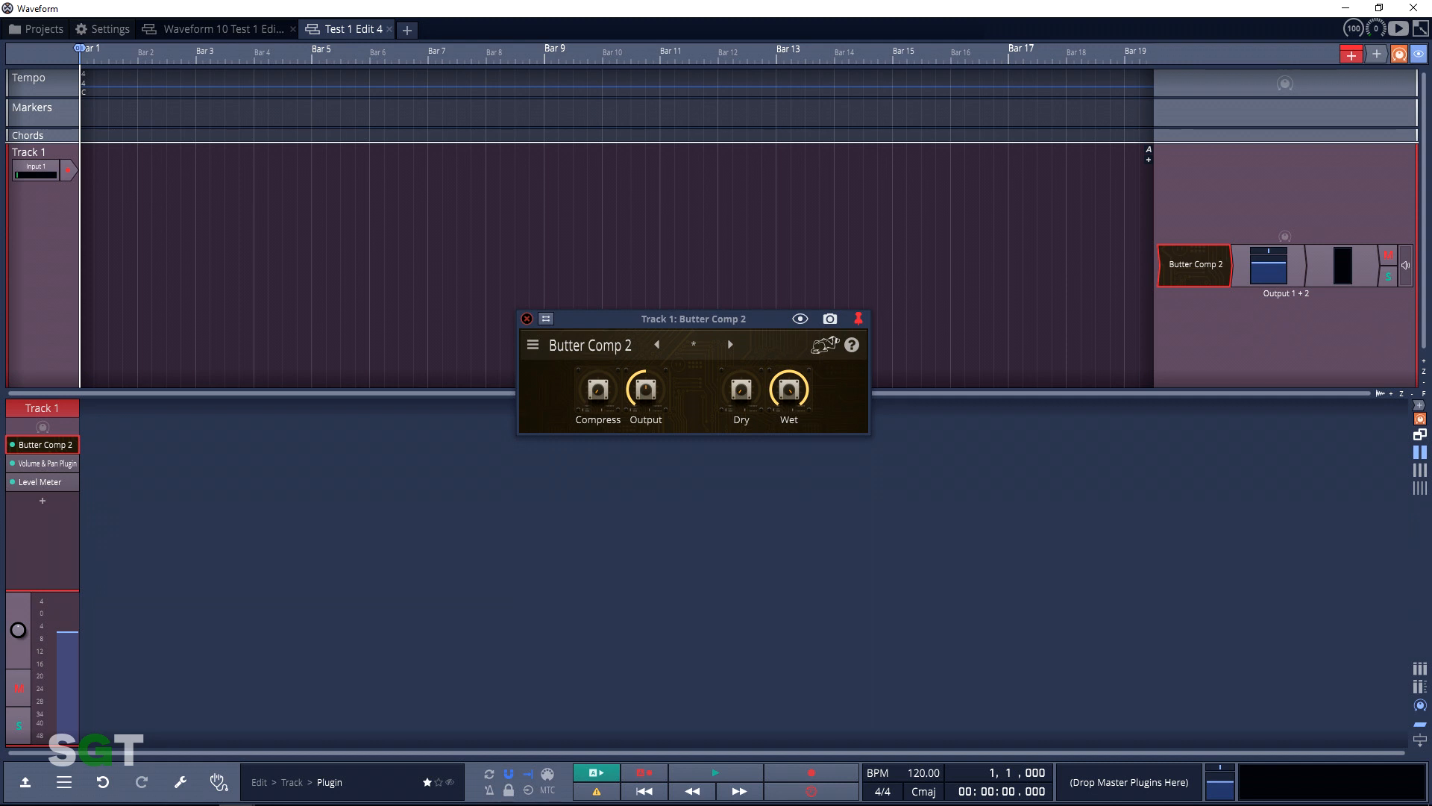
pyautogui.click(730, 344)
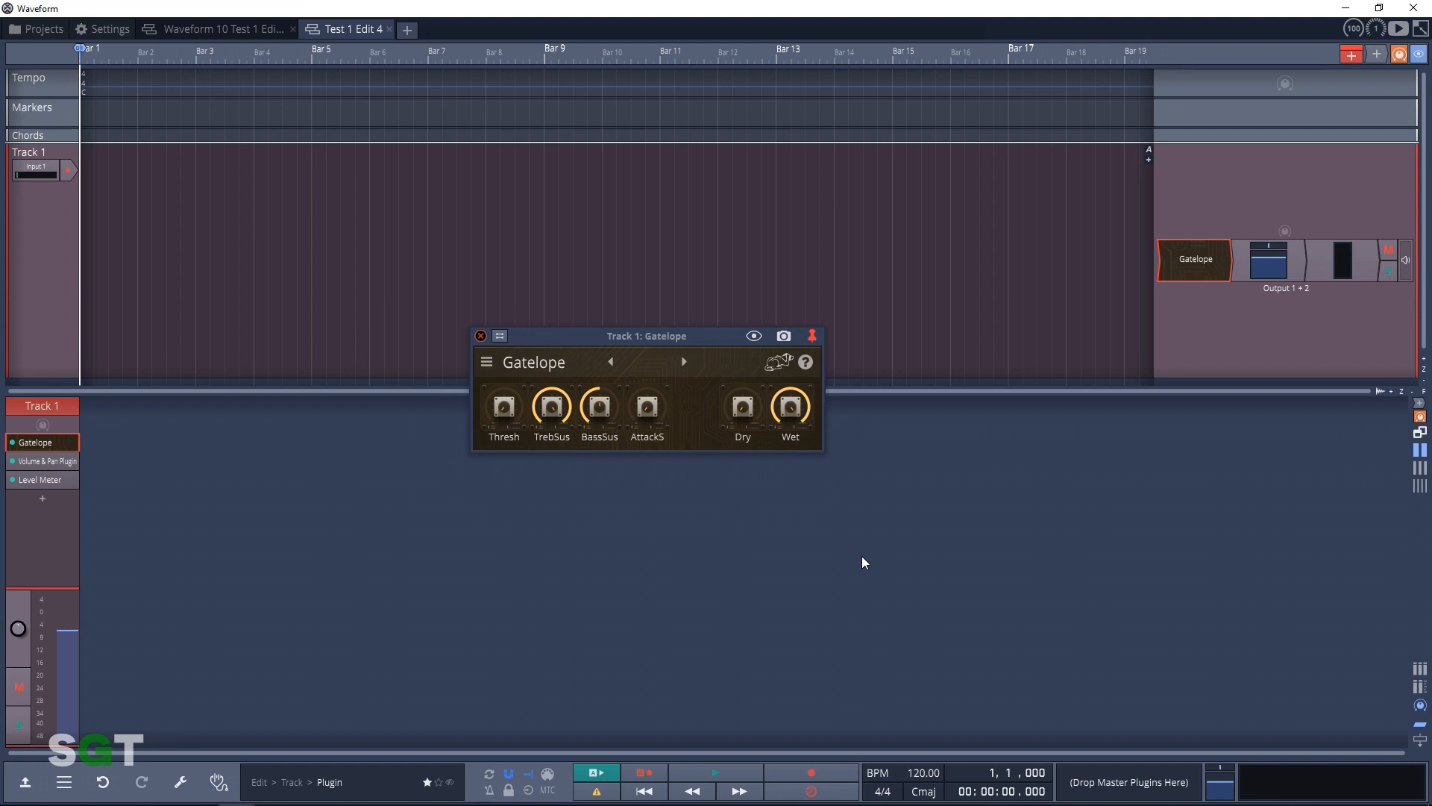
pyautogui.click(683, 361)
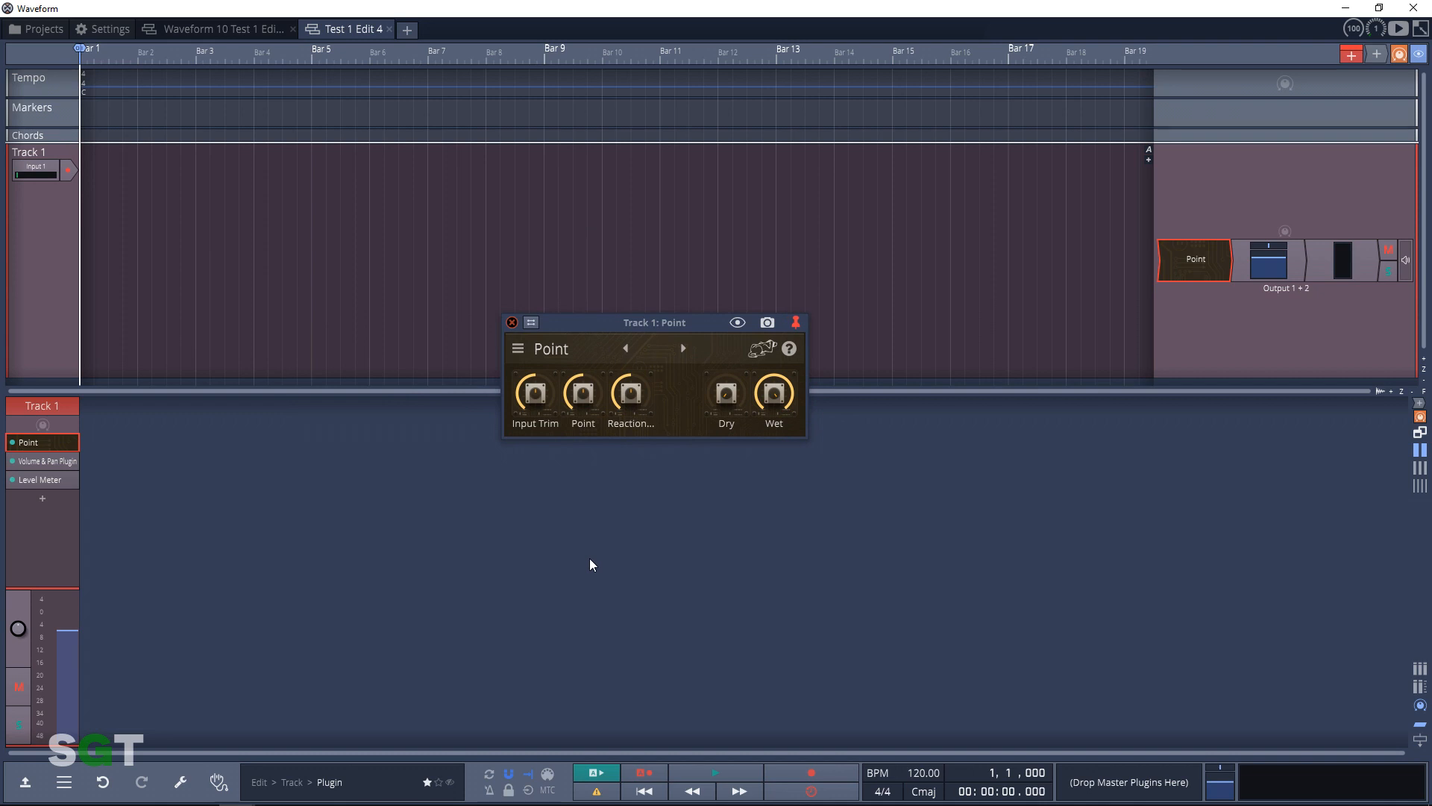
pyautogui.click(682, 348)
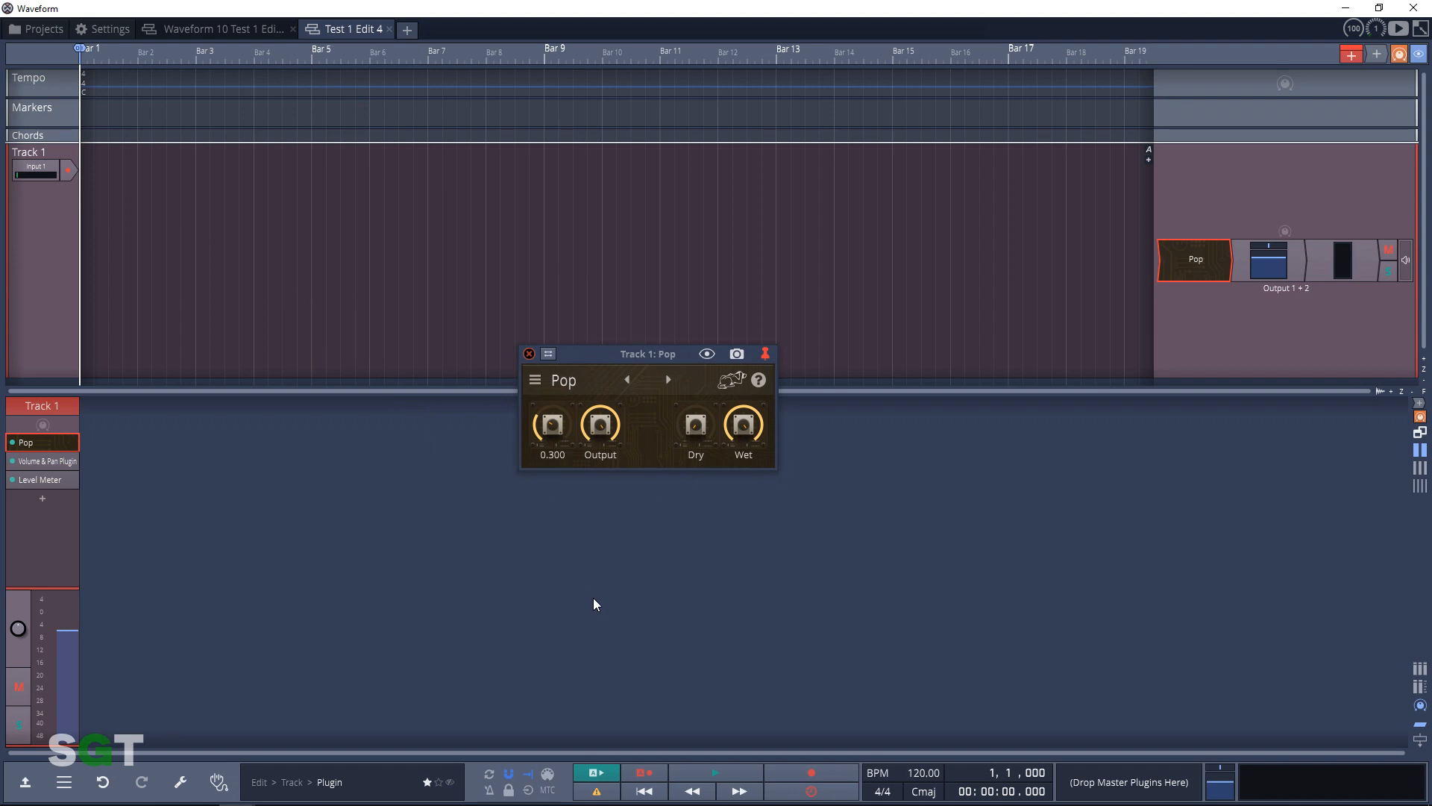
# Continue through Pressure 4, Surge, Swell and Thunder, ending on Vari Mu
pyautogui.click(669, 378)
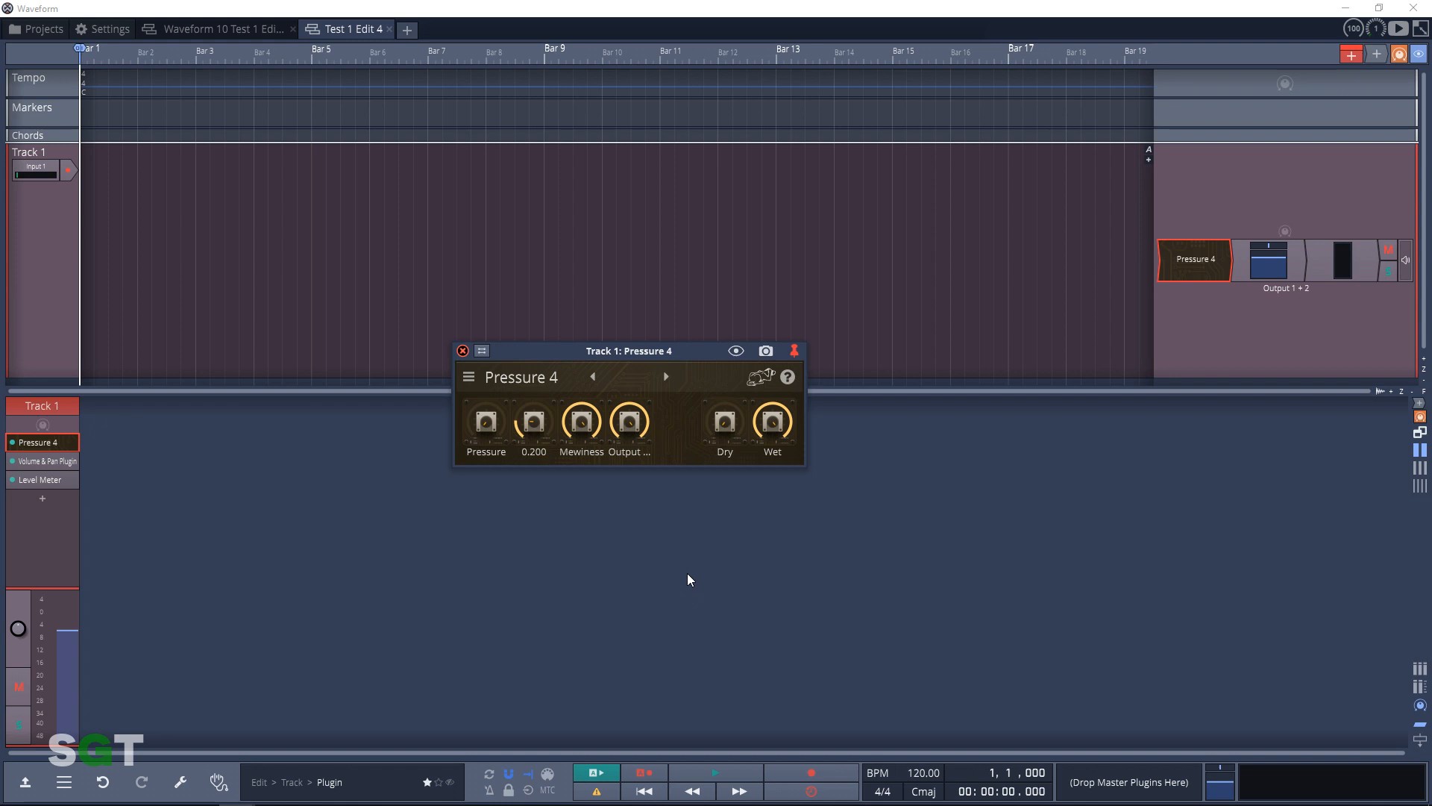
pyautogui.click(665, 376)
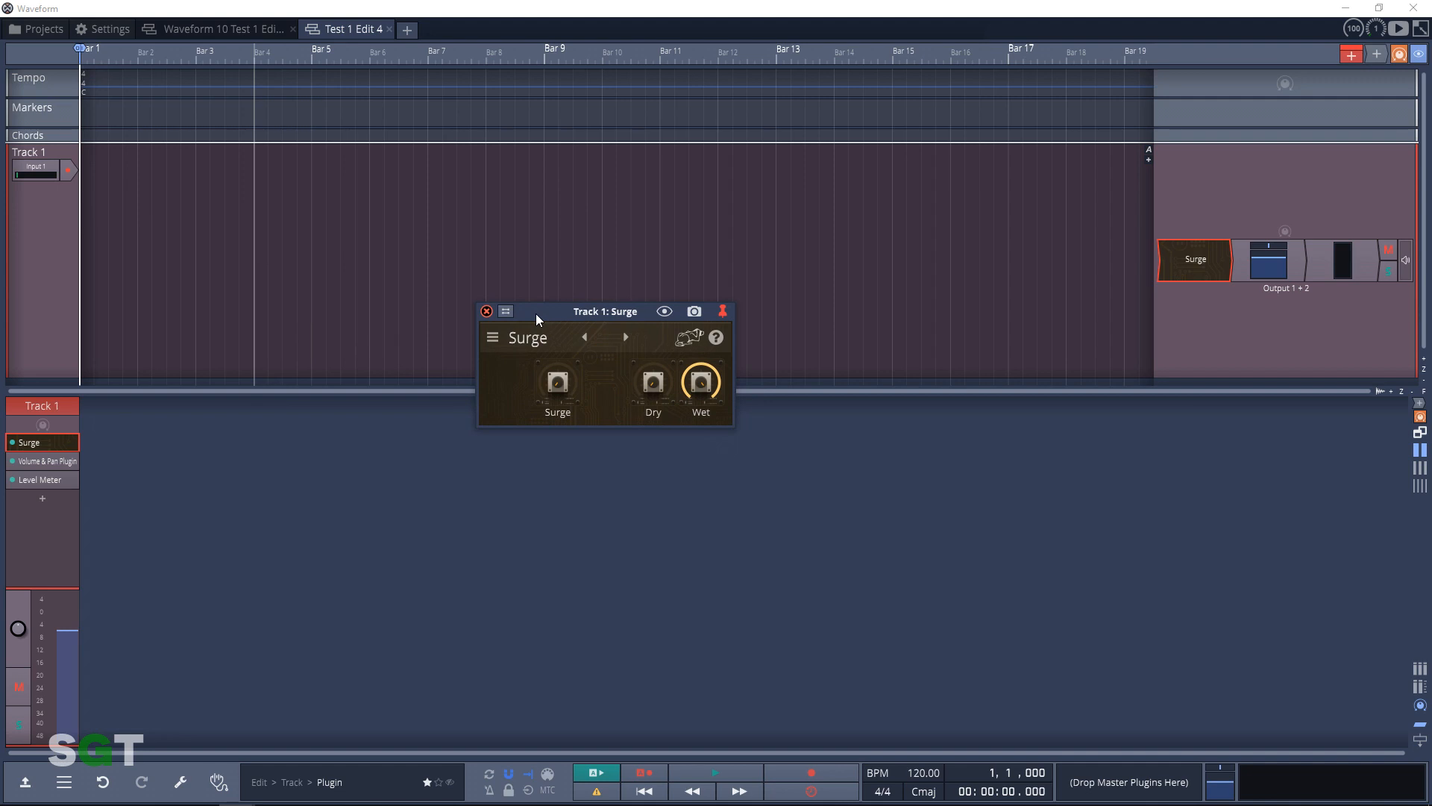
pyautogui.click(625, 337)
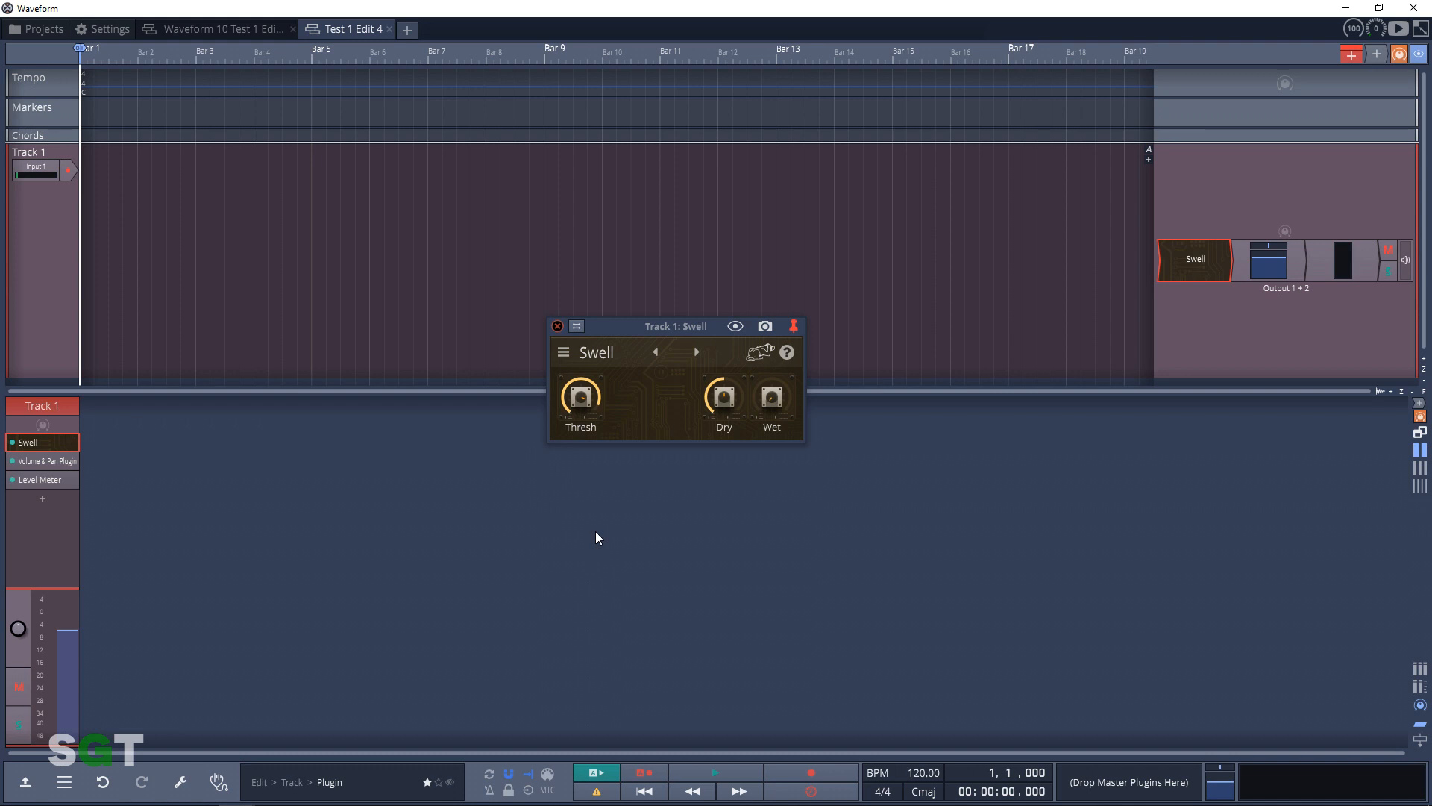
pyautogui.click(697, 352)
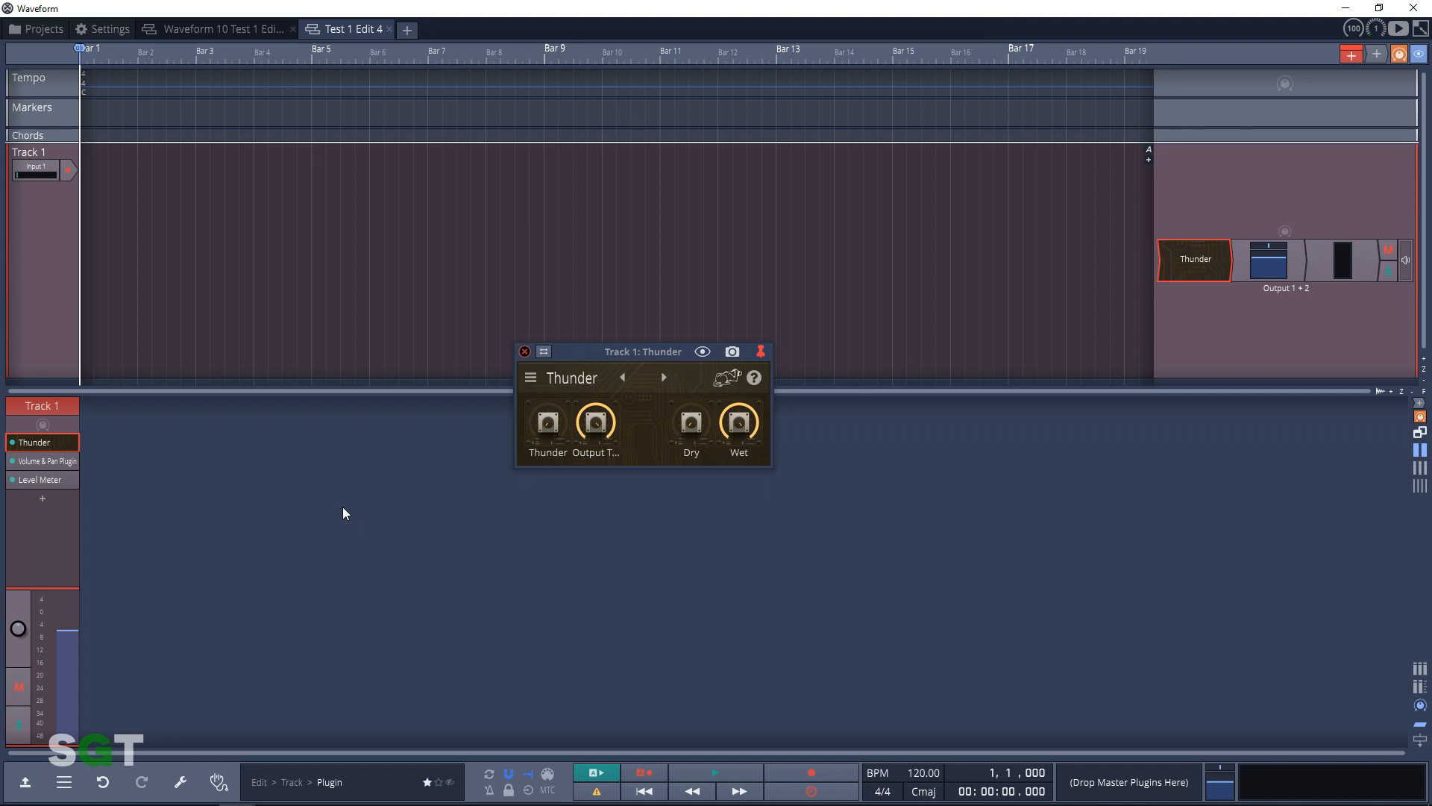
pyautogui.click(663, 376)
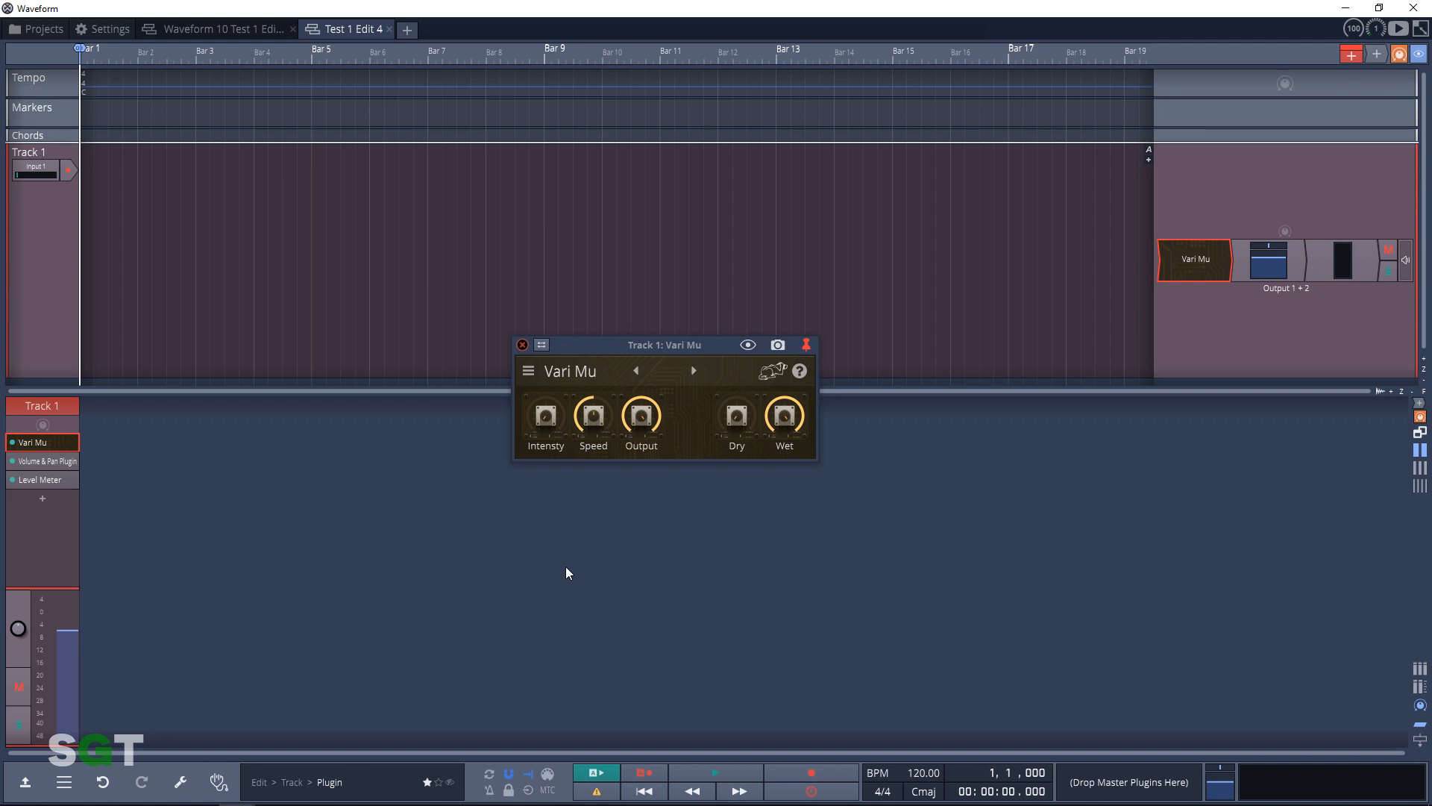
# Step Track 1's plugin through Atmosphere and Channel 4 to Crunchy Groove Wear
pyautogui.click(694, 370)
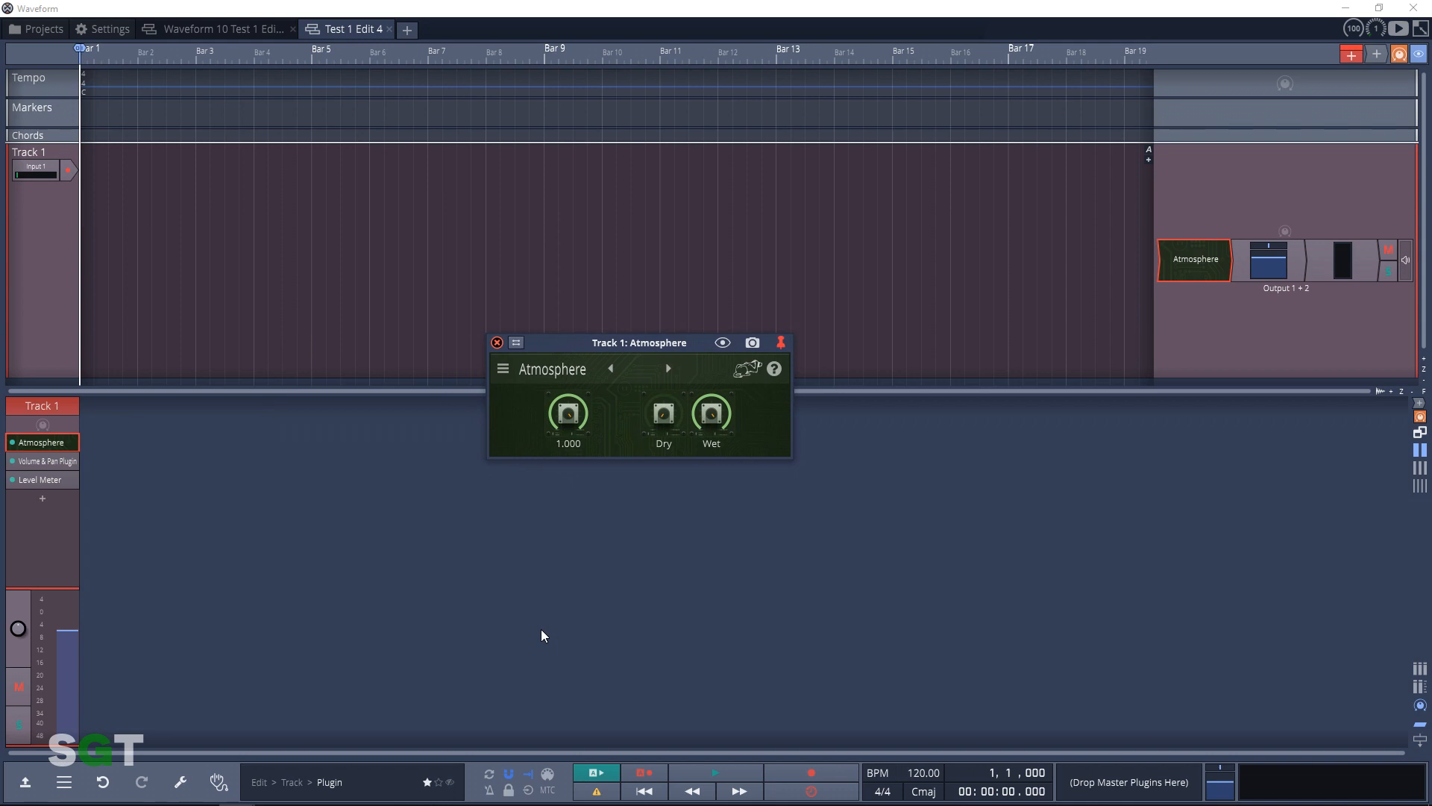
pyautogui.click(668, 369)
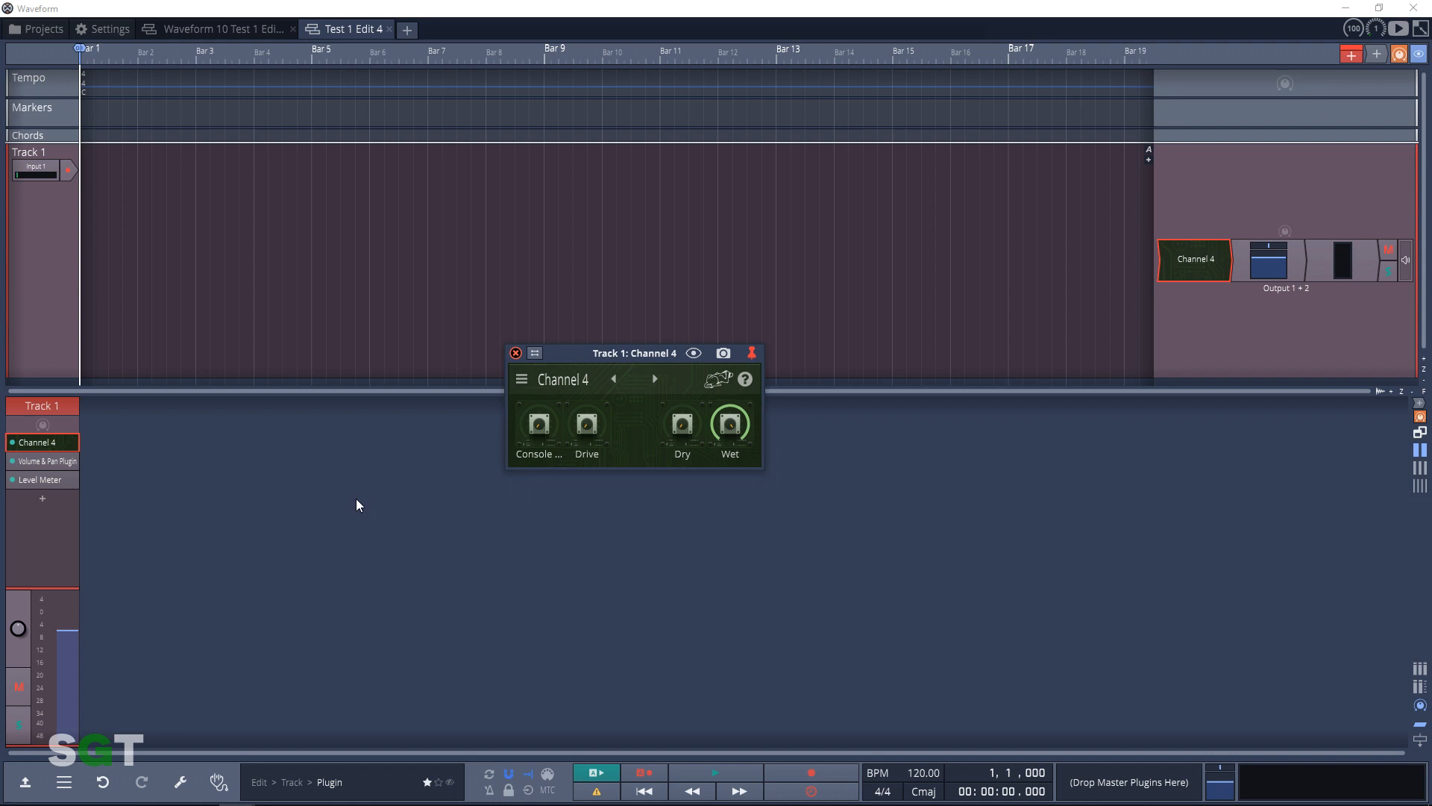
pyautogui.click(655, 378)
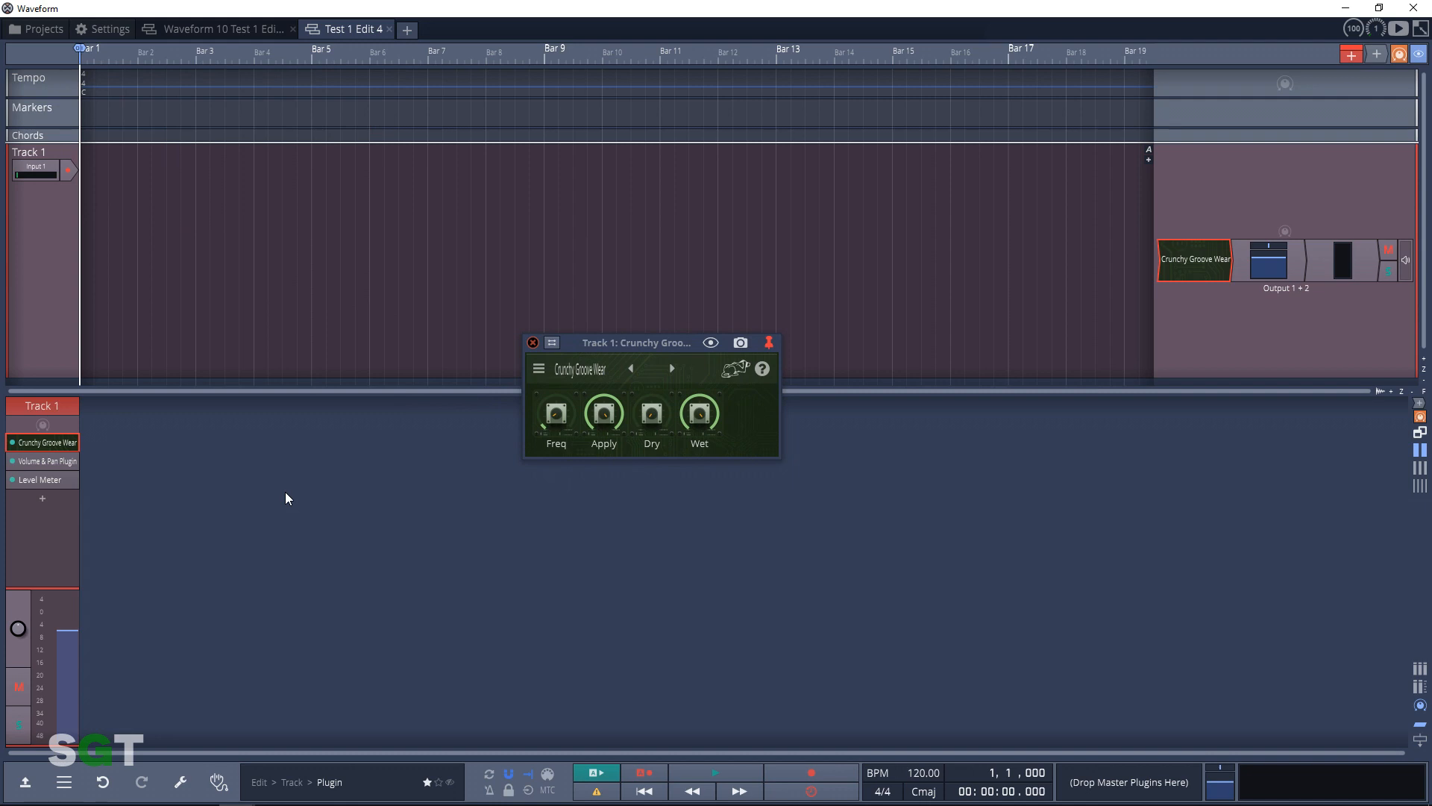
# Advance through DeRez, Desk, Desk 4 and Drum Slam, ending on From Tape
pyautogui.click(671, 367)
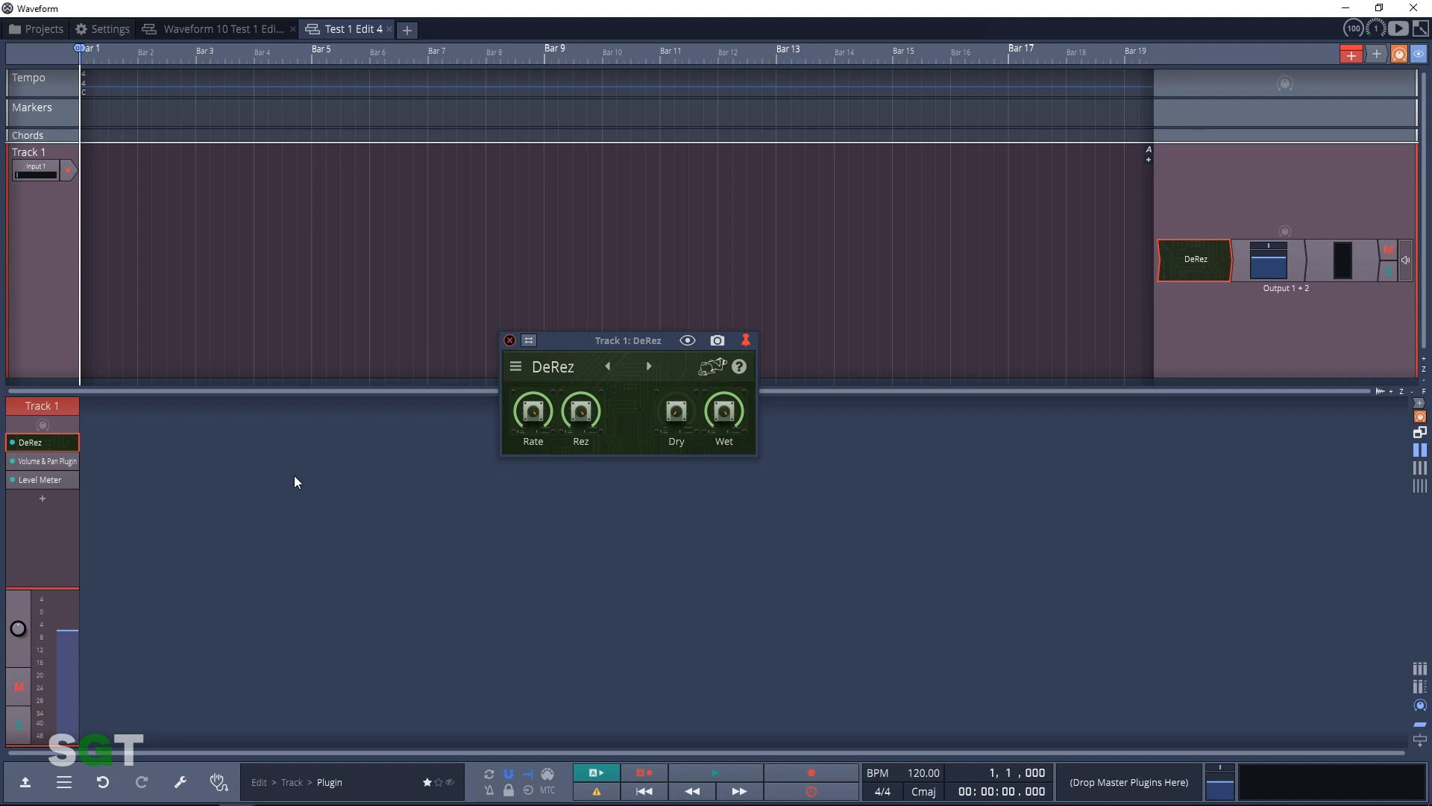
pyautogui.click(648, 365)
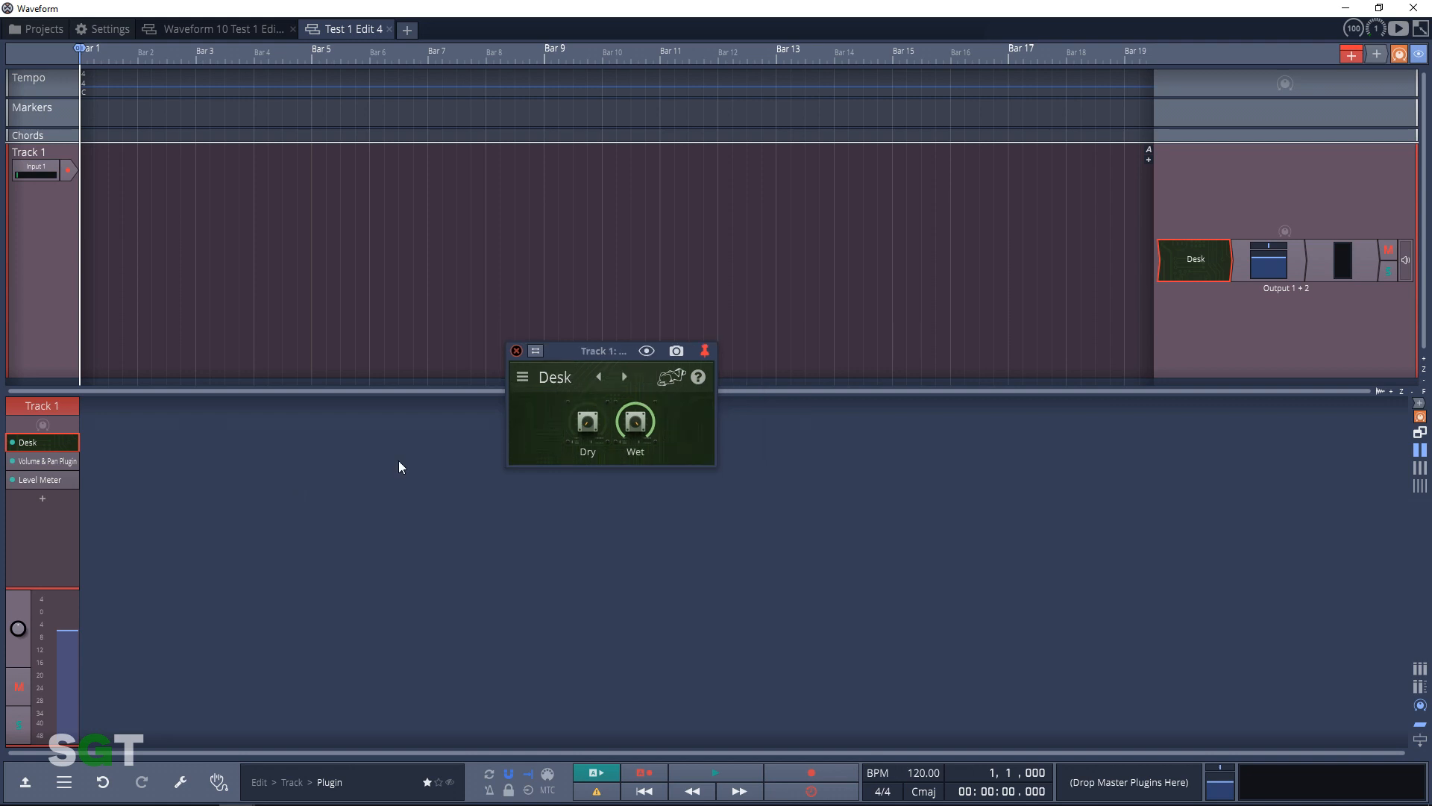
pyautogui.click(623, 376)
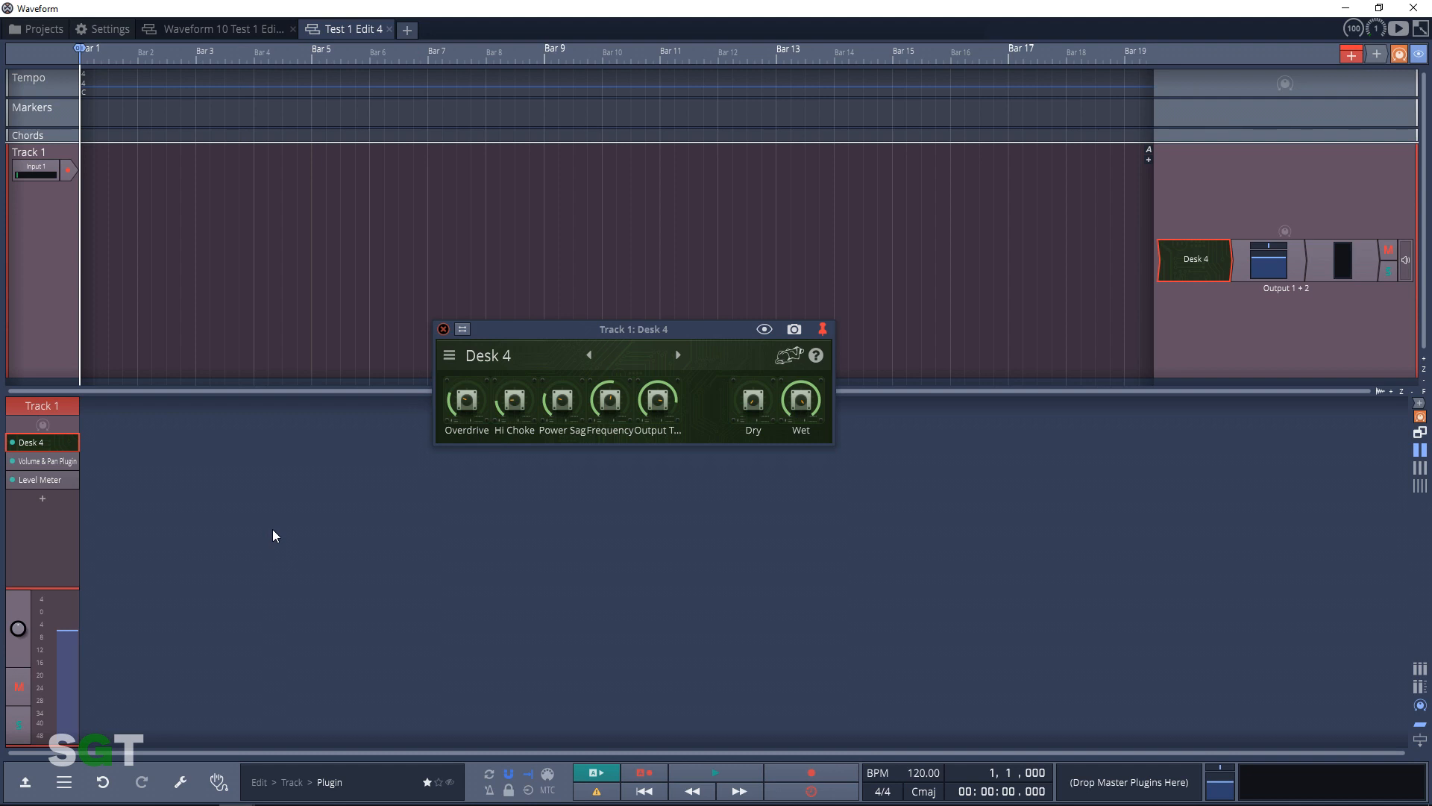
pyautogui.click(677, 355)
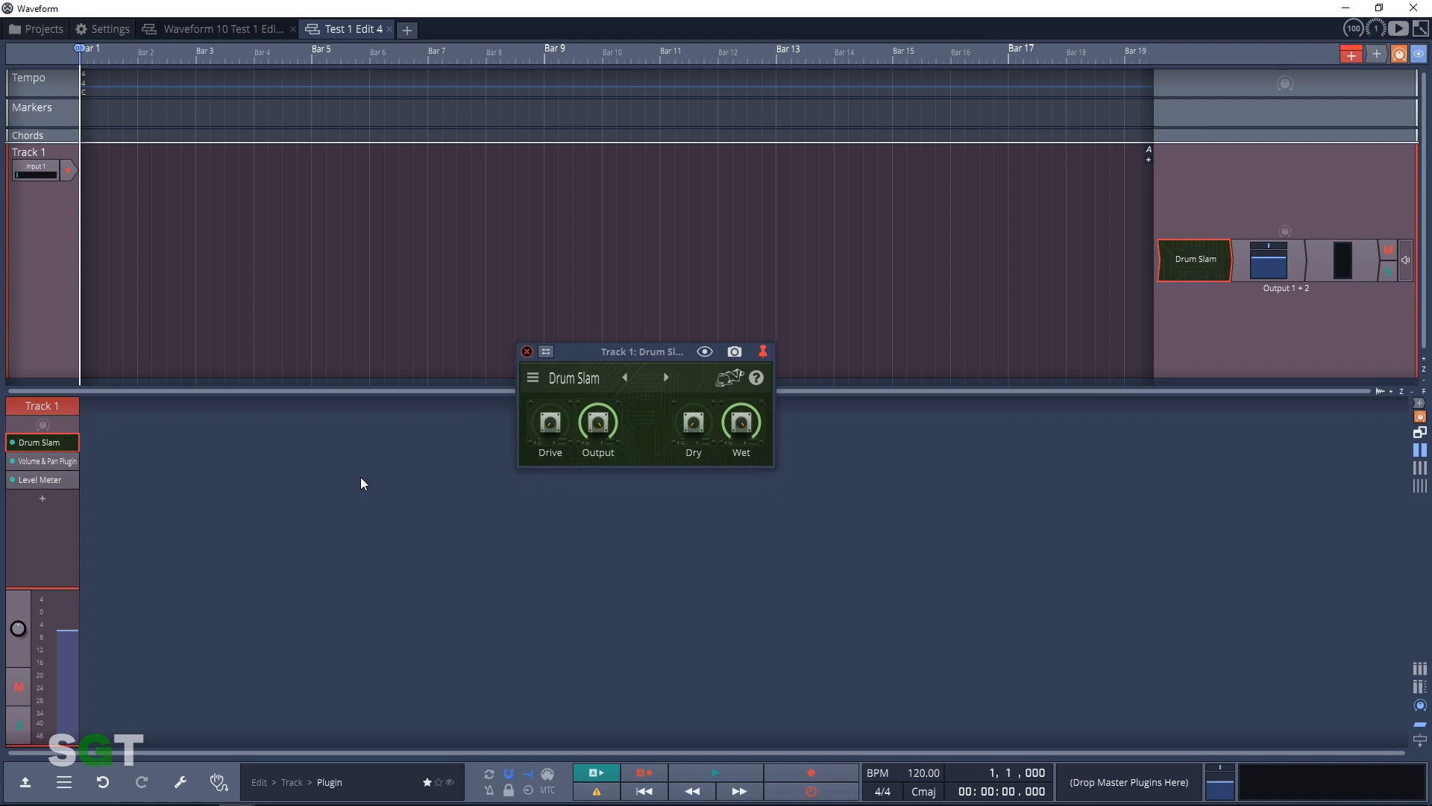
pyautogui.click(665, 376)
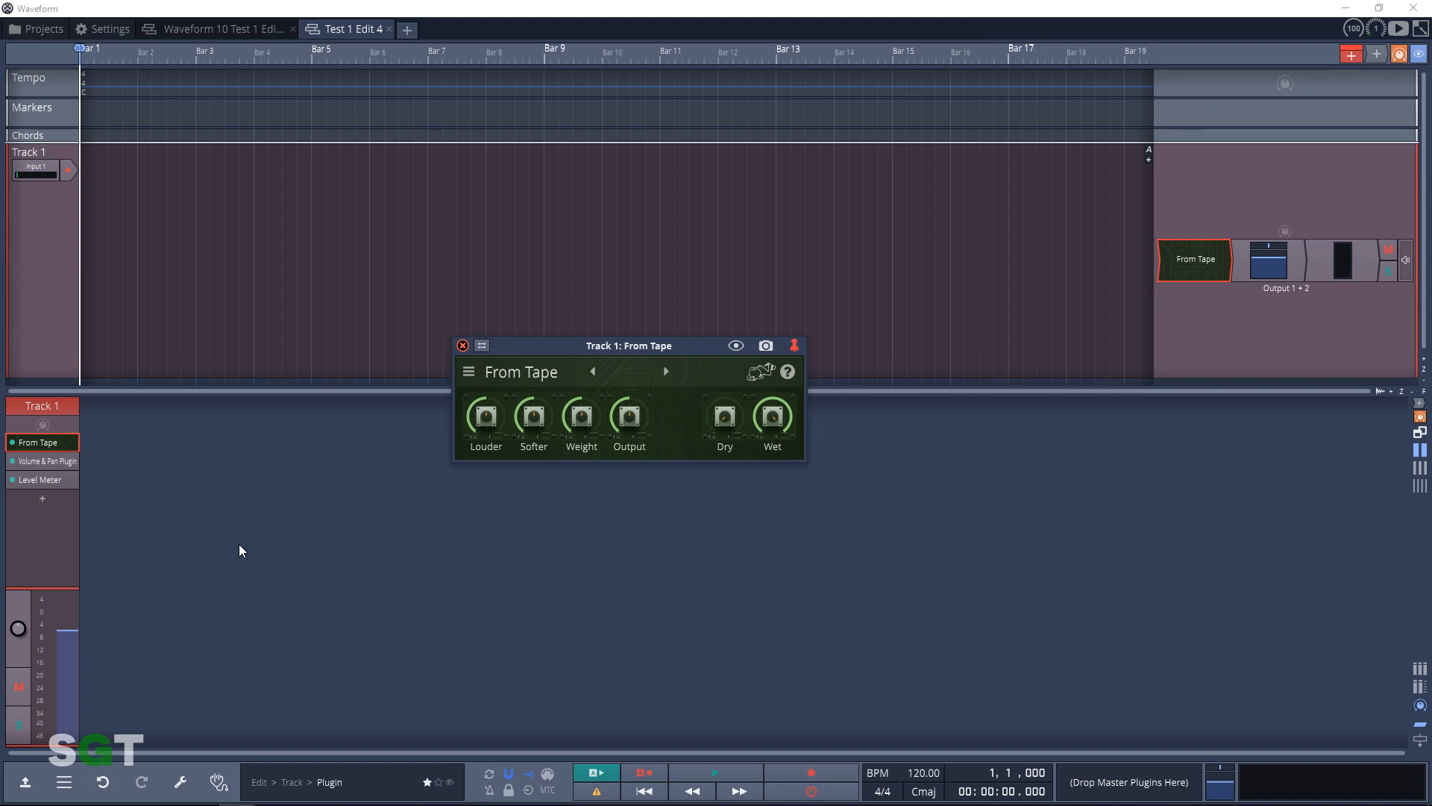
# Advance through Groove Wear, Hard Vacuum and To Vinyl 4, ending on Tube Desk
pyautogui.click(665, 371)
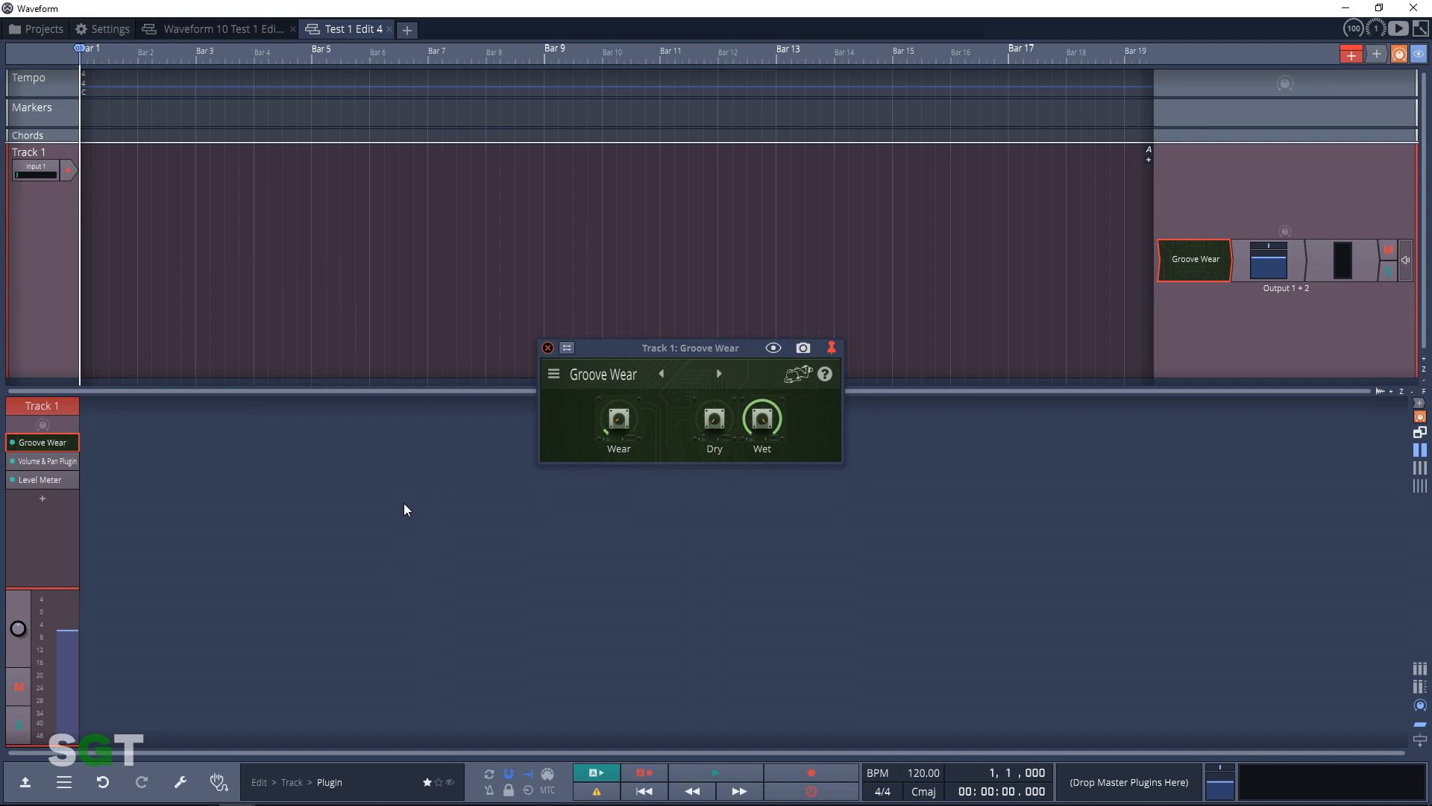
pyautogui.click(719, 373)
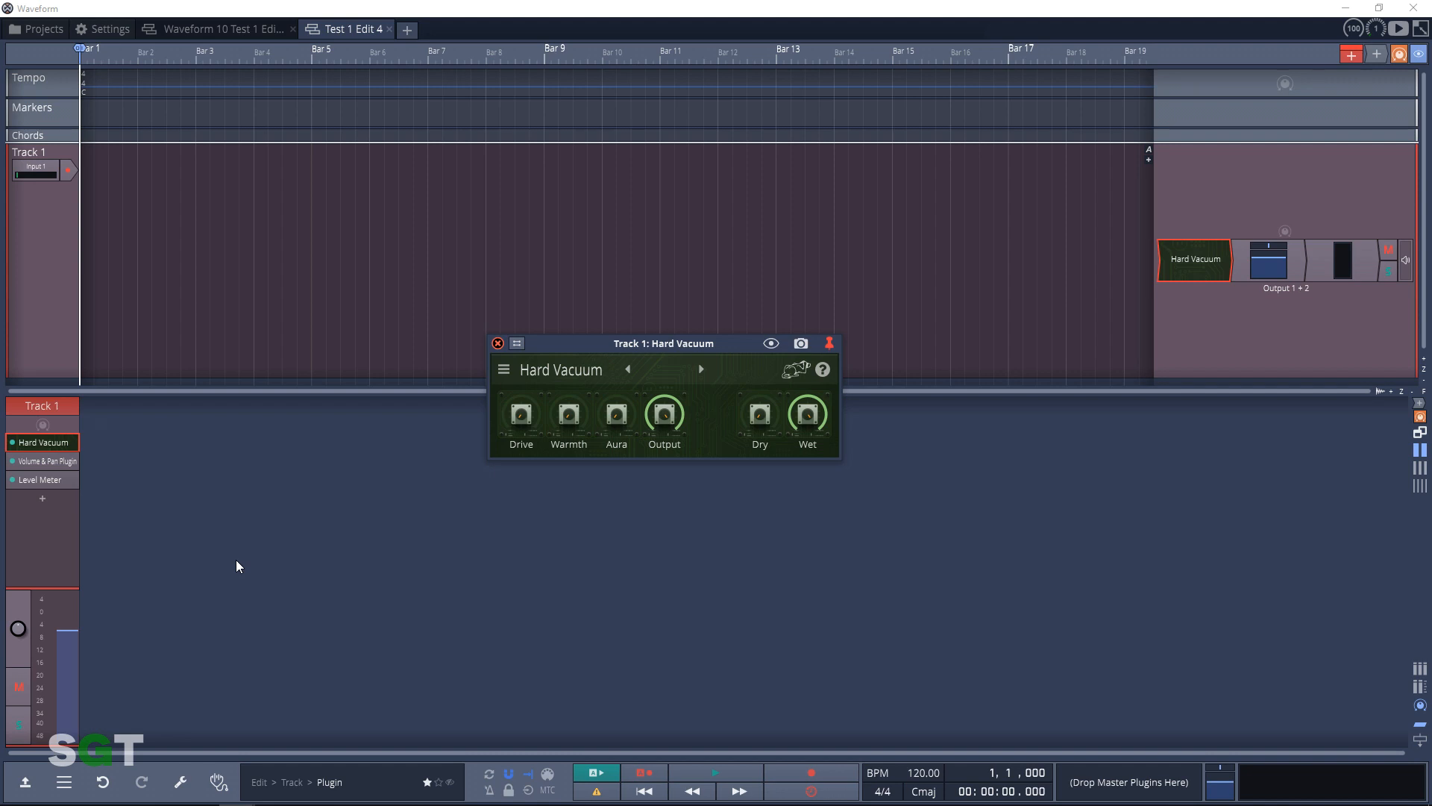
pyautogui.click(699, 369)
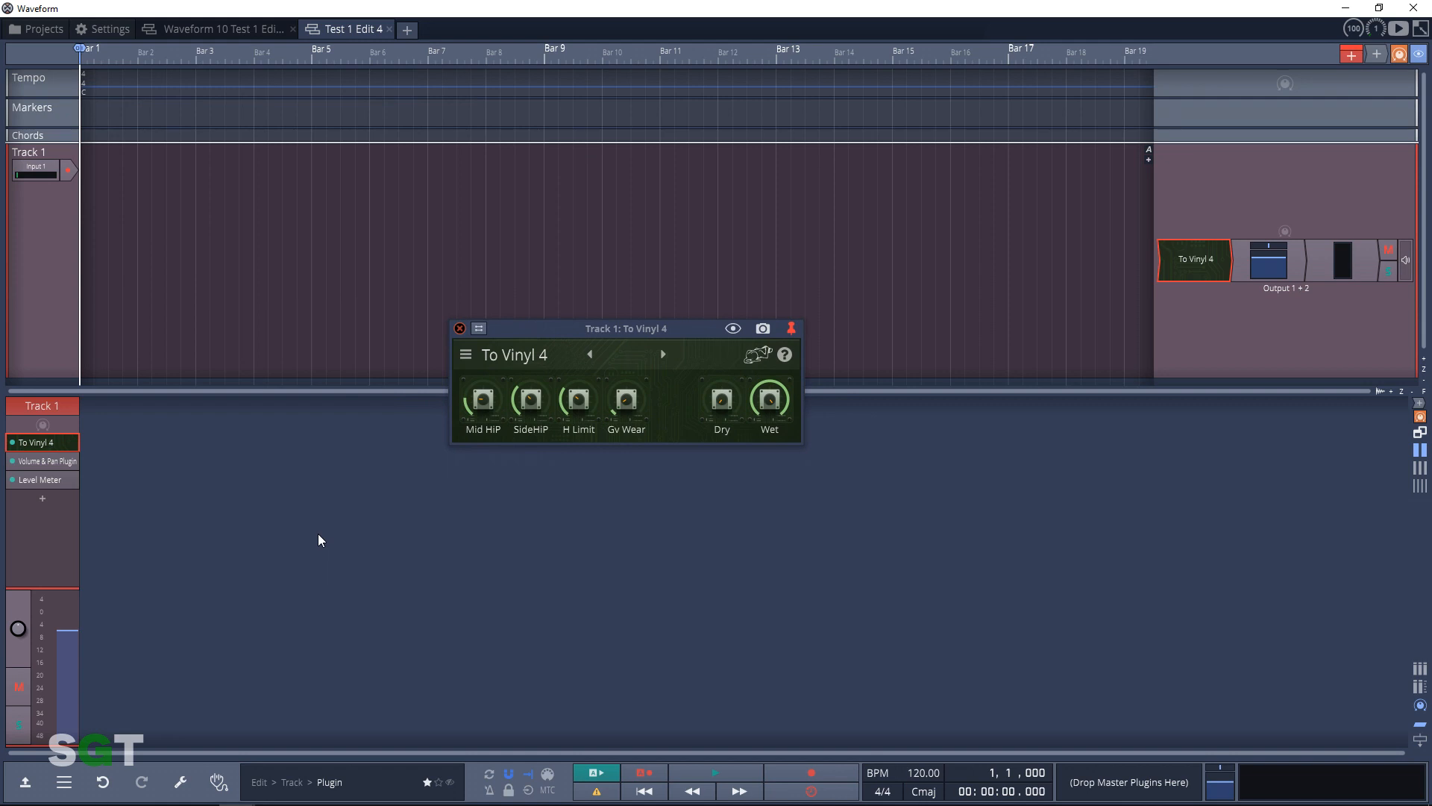
pyautogui.click(663, 353)
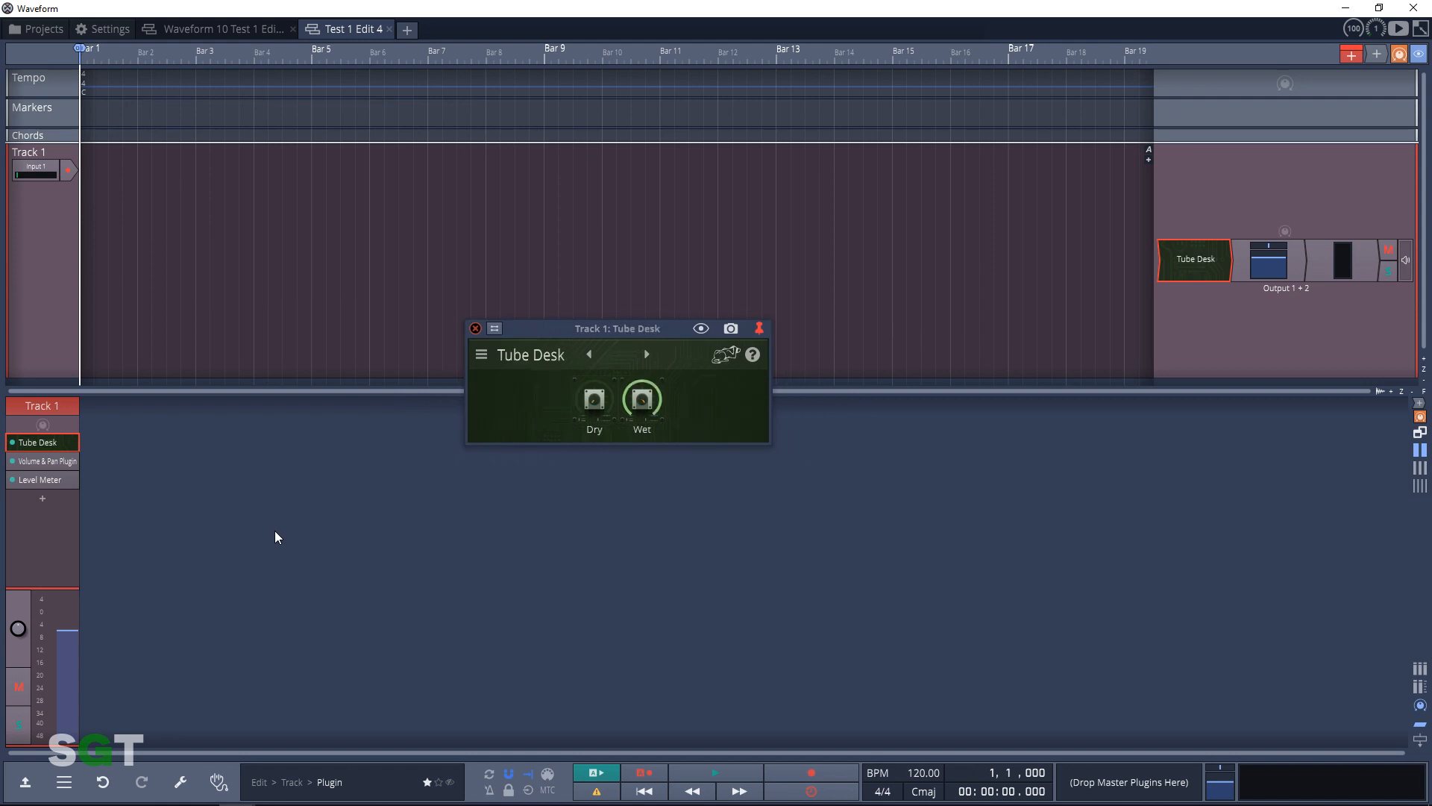